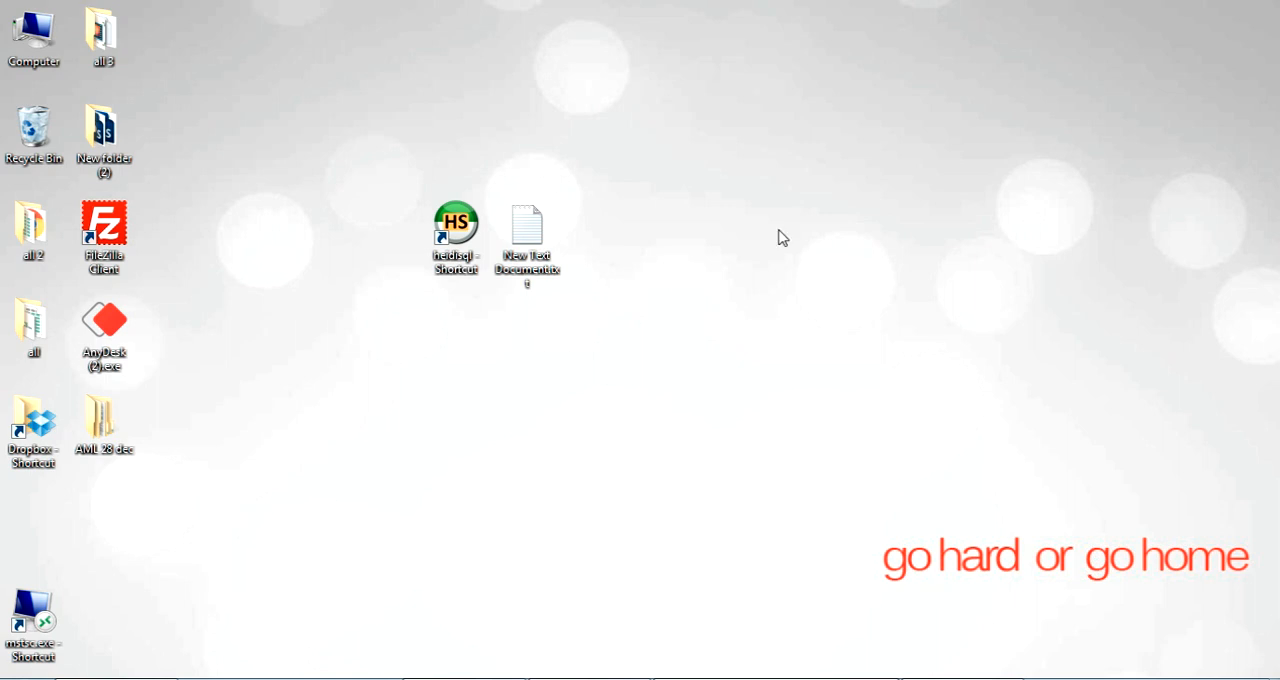
{"action": "mouse_move", "coordinate": [622, 78]}
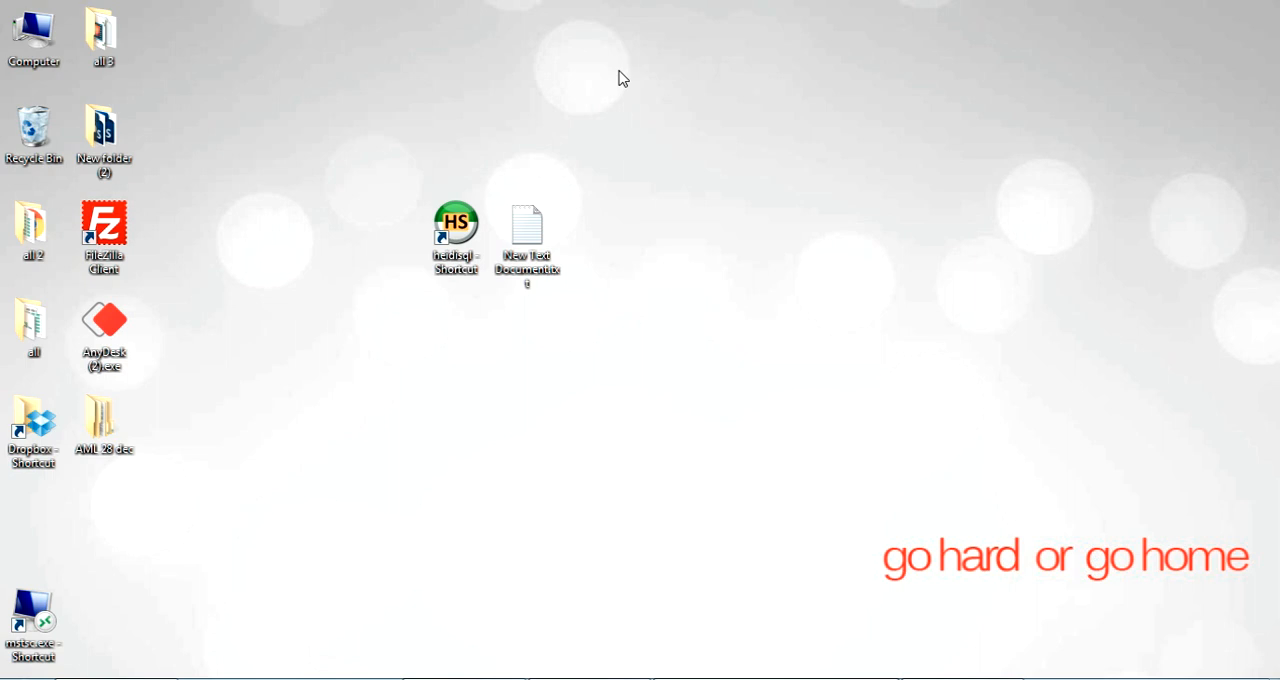
{"action": "mouse_move", "coordinate": [296, 432]}
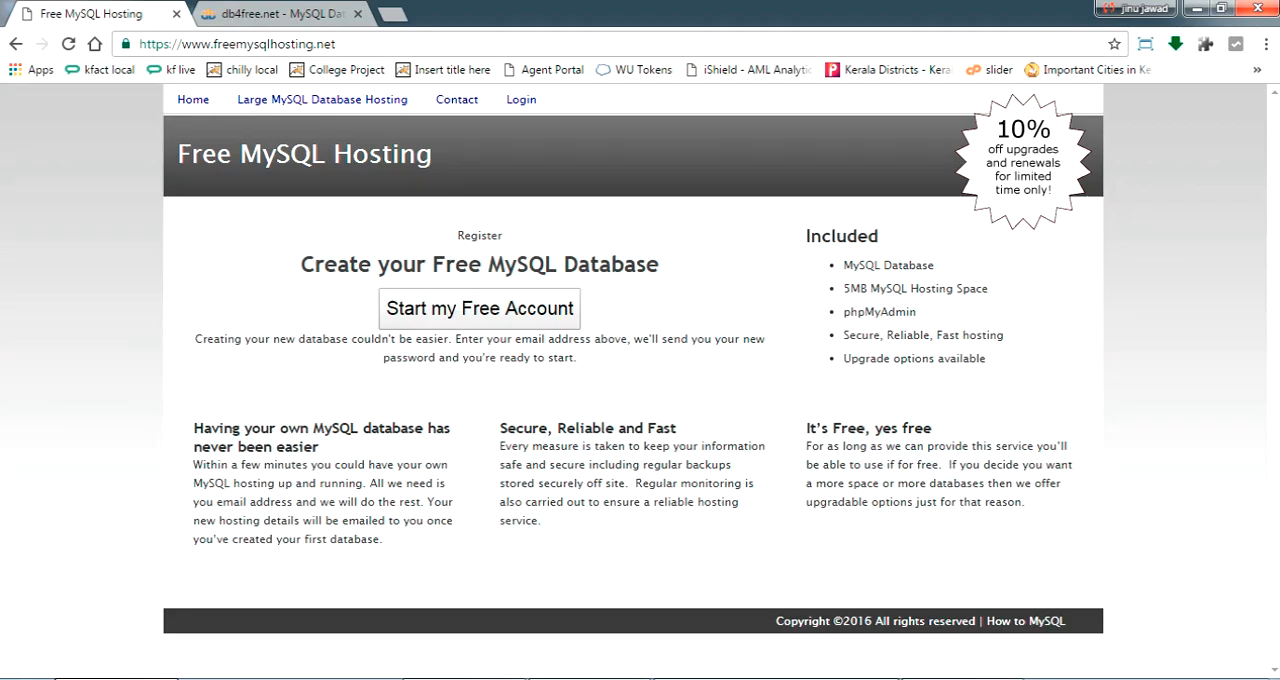
{"action": "mouse_move", "coordinate": [267, 131]}
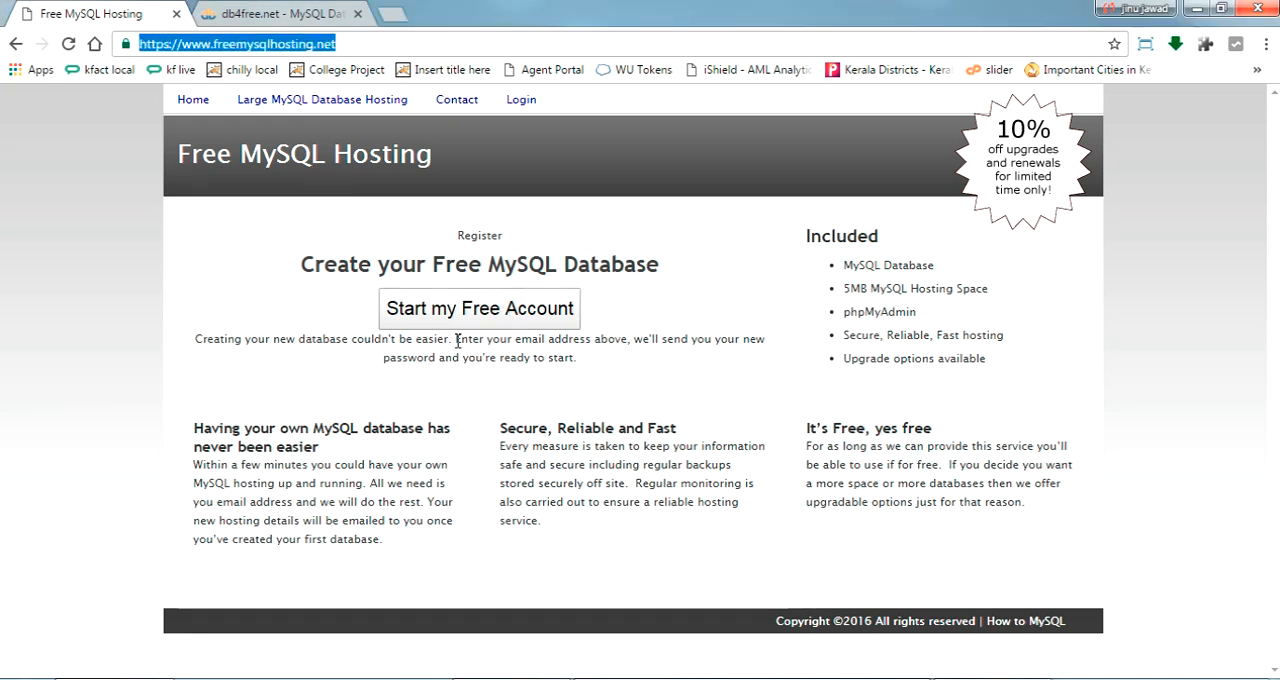
- Register a free account with your email, then open the welcome email in Gmail
{"action": "left_click", "coordinate": [480, 308]}
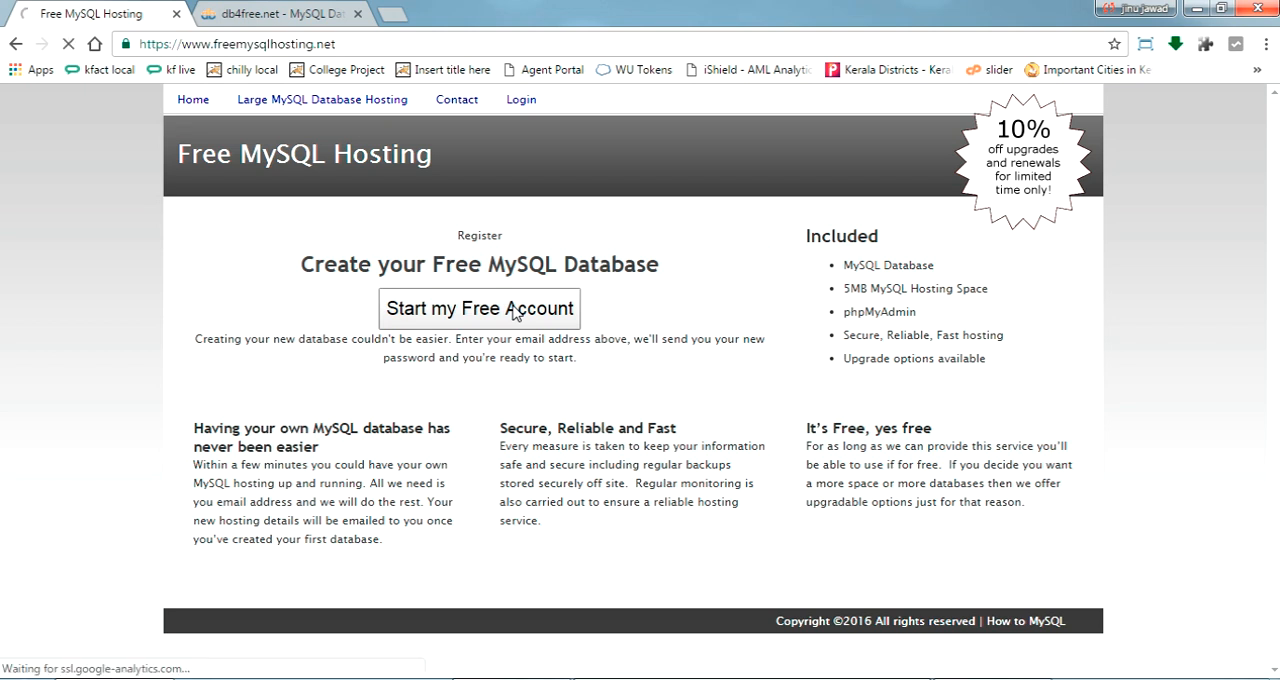
{"action": "left_click", "coordinate": [479, 308]}
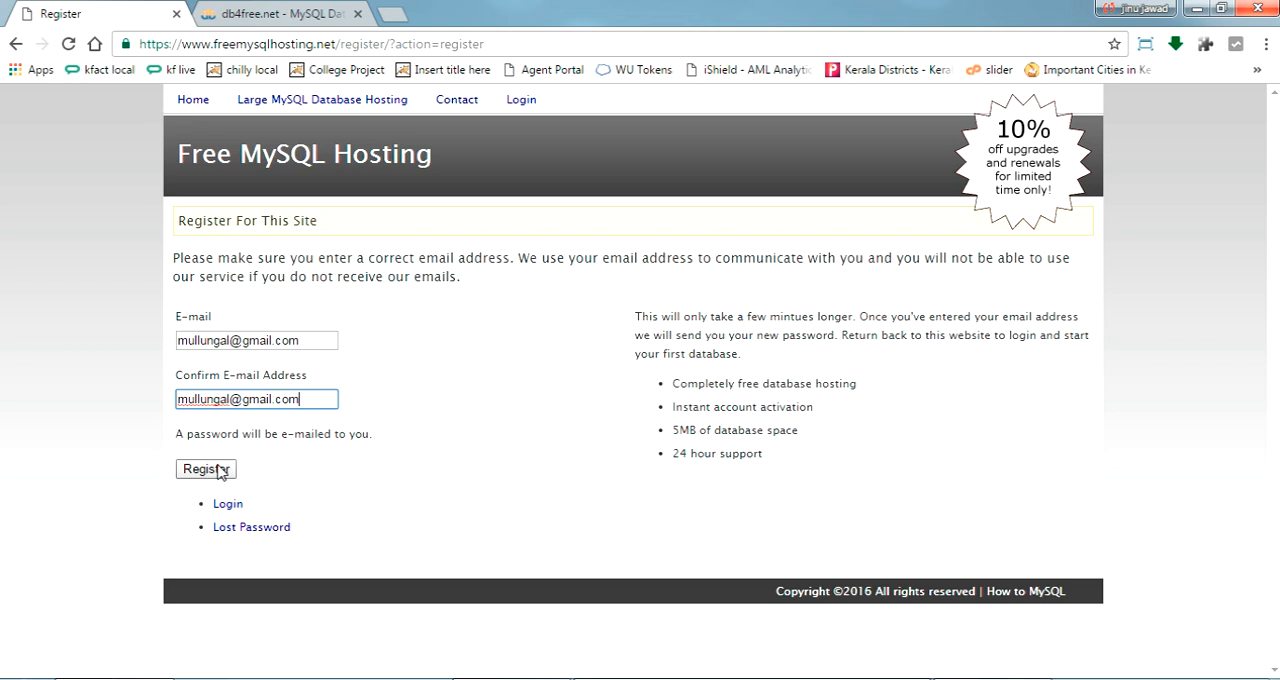
{"action": "left_click", "coordinate": [205, 469]}
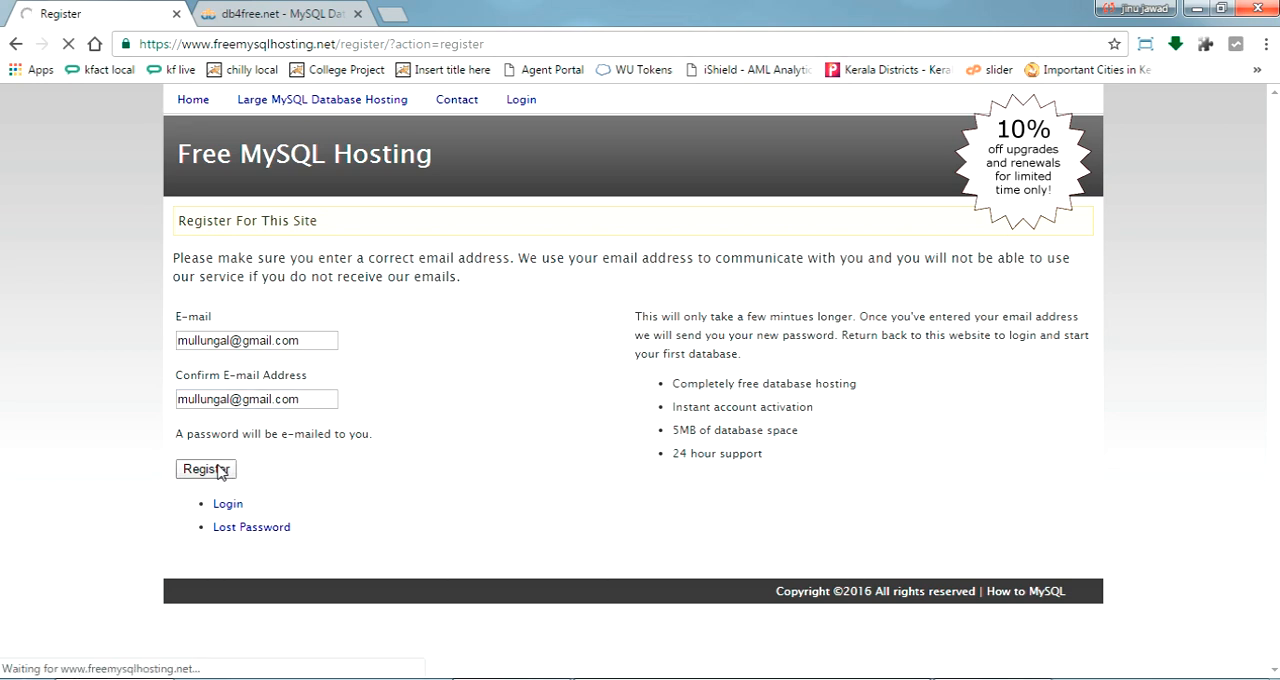
{"action": "left_click", "coordinate": [206, 469]}
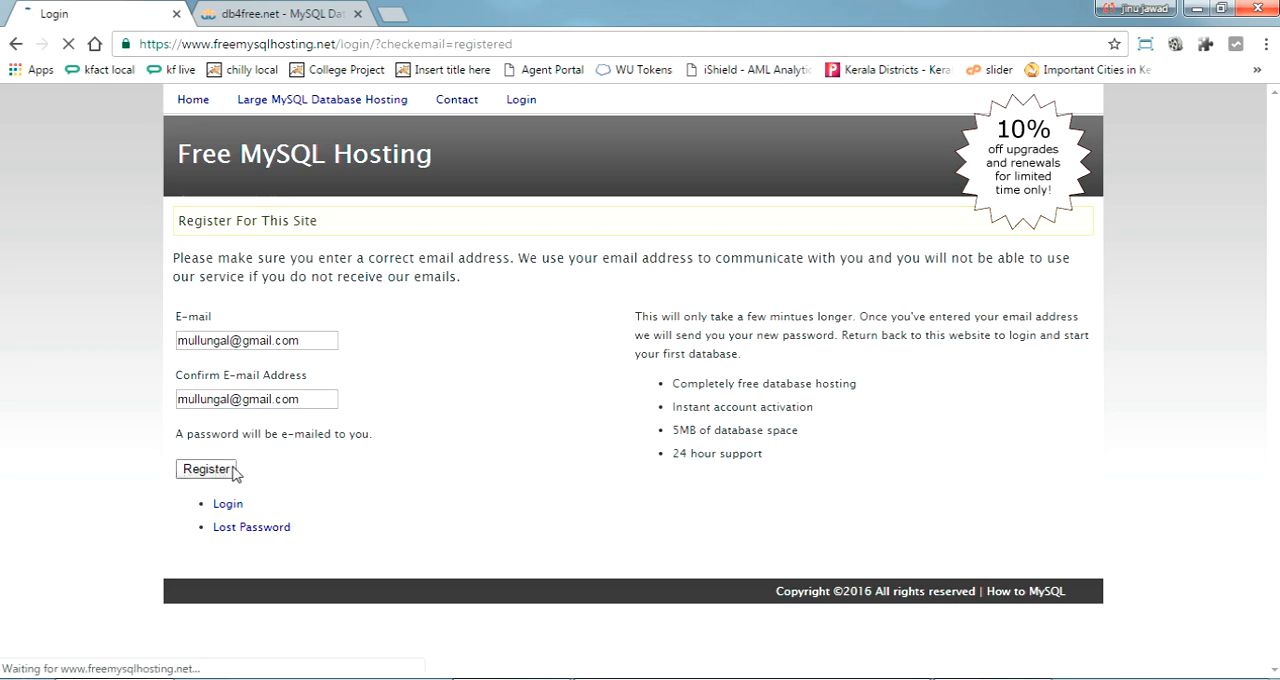
{"action": "left_click", "coordinate": [207, 469]}
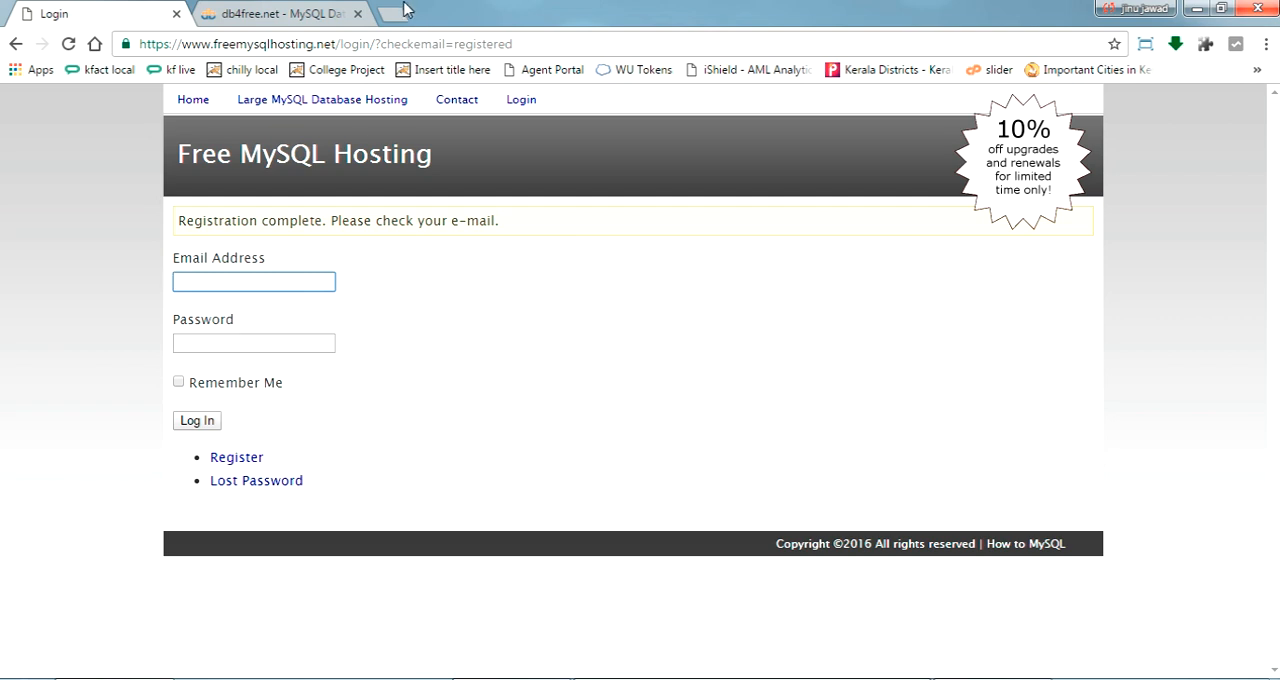
{"action": "type", "text": "gmail.com"}
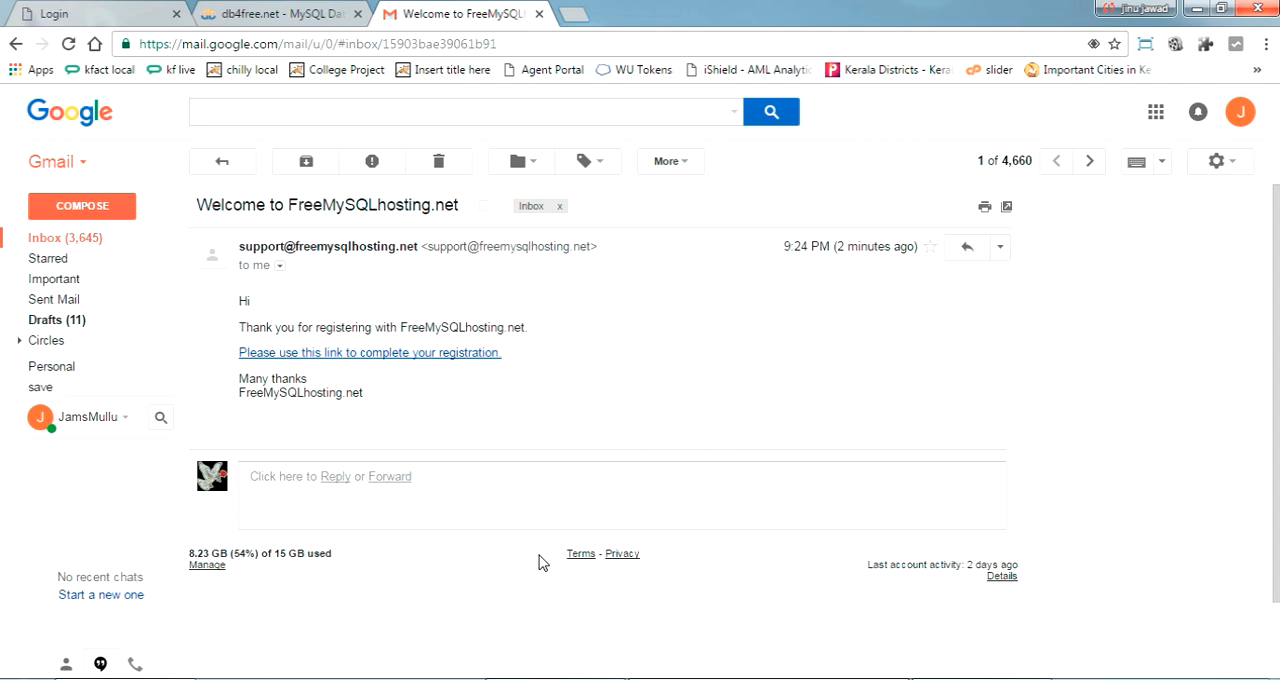
{"action": "left_click", "coordinate": [369, 352]}
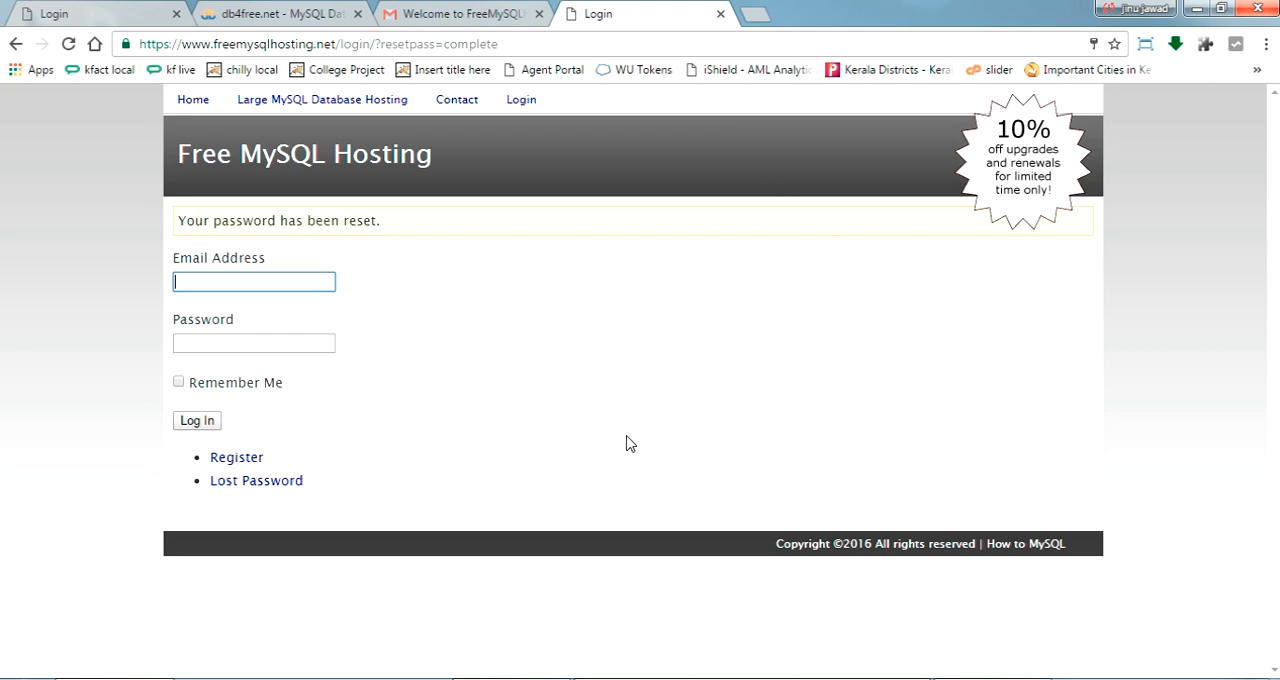
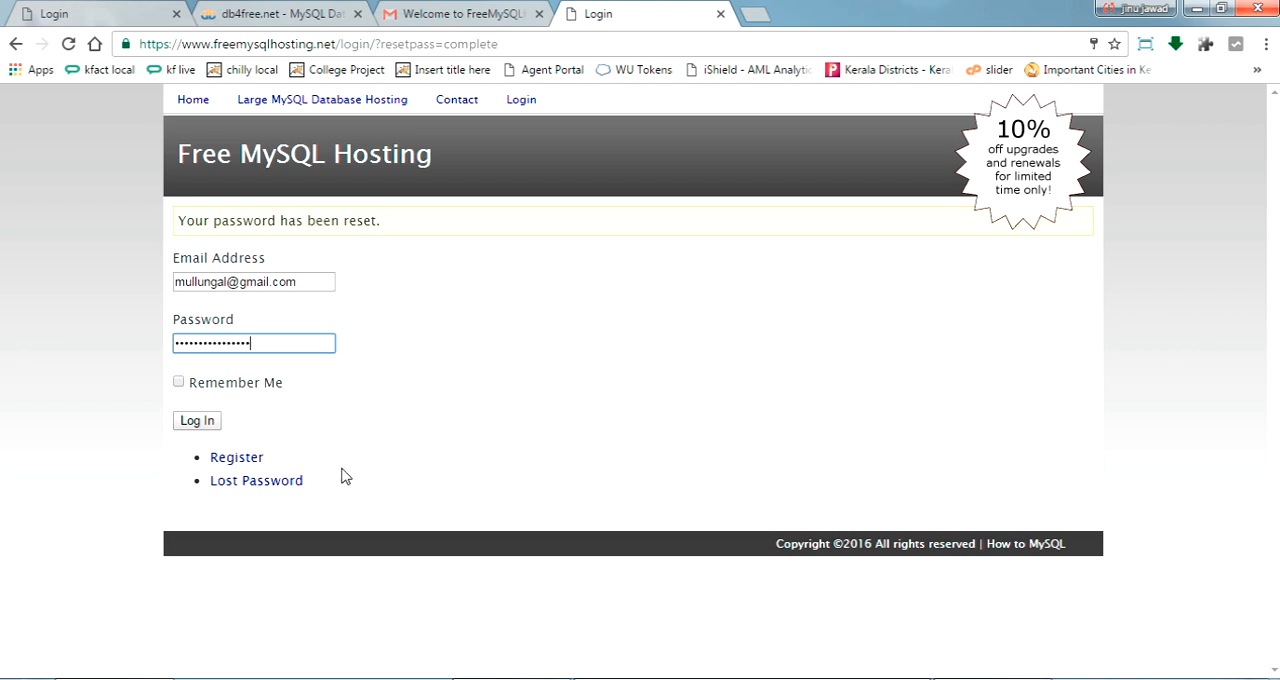
{"action": "left_click", "coordinate": [197, 420]}
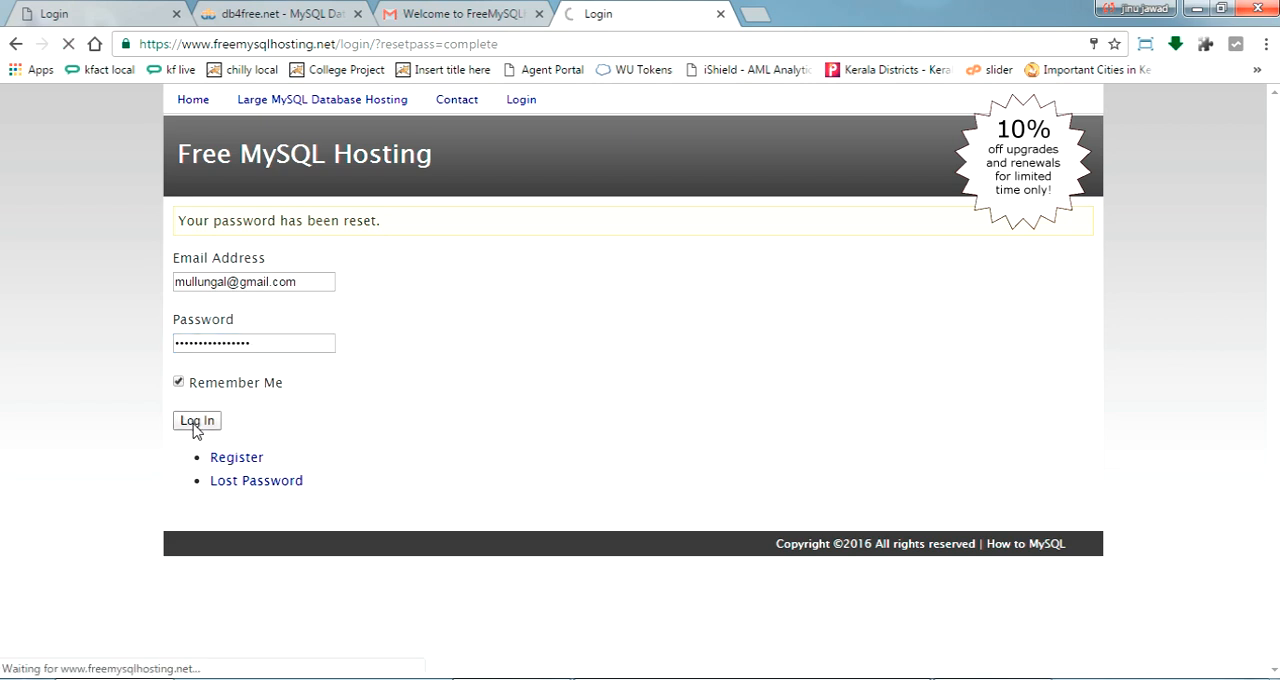
{"action": "left_click", "coordinate": [197, 420]}
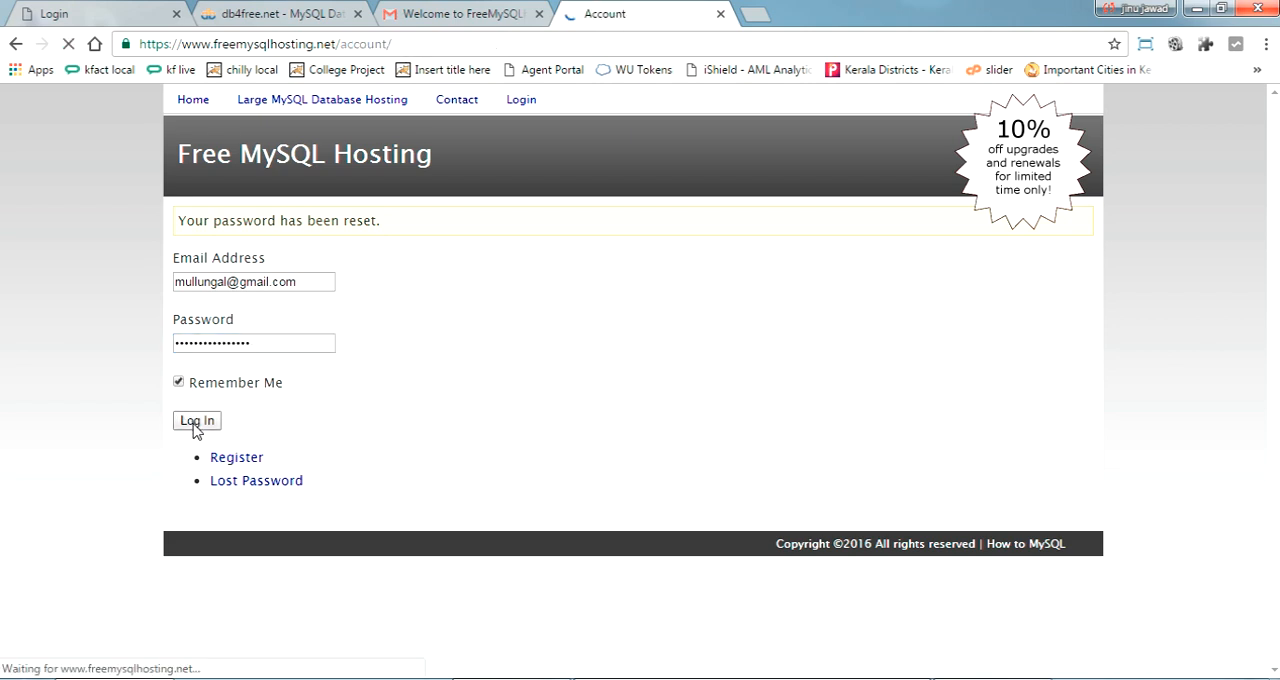
- Choose India as the country, decline the monthly newsletter and complete registration
{"action": "left_click", "coordinate": [197, 420]}
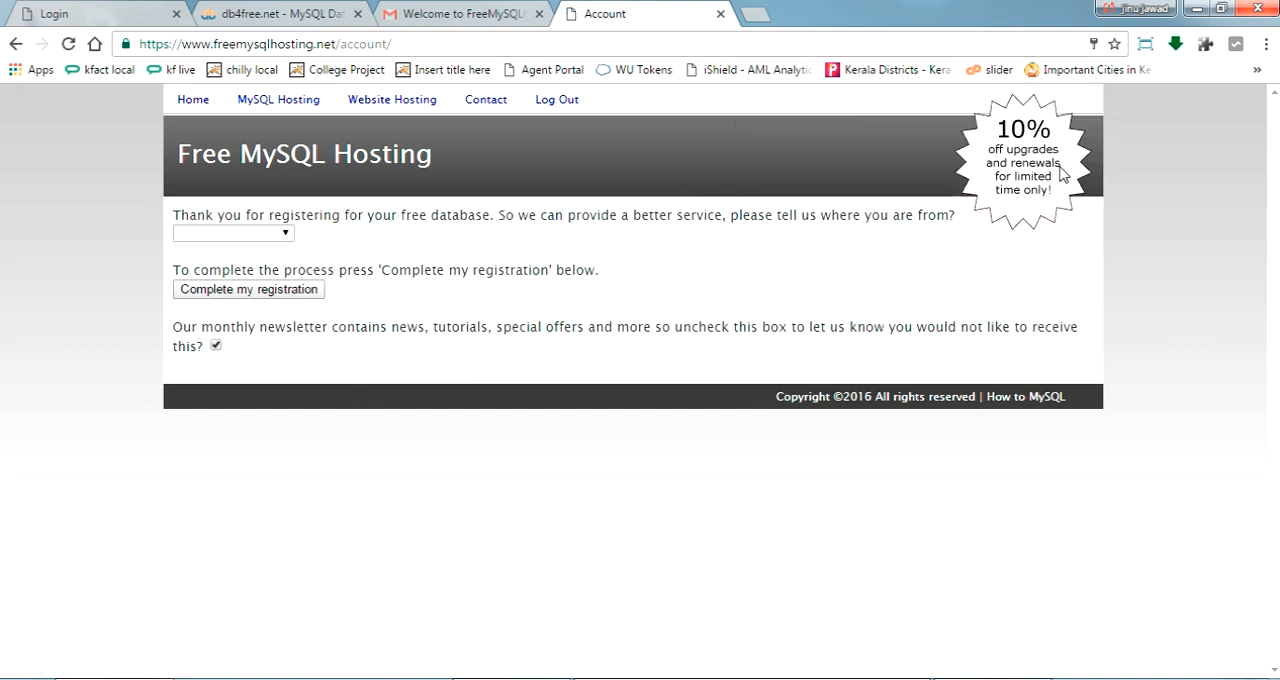
{"action": "mouse_move", "coordinate": [565, 240]}
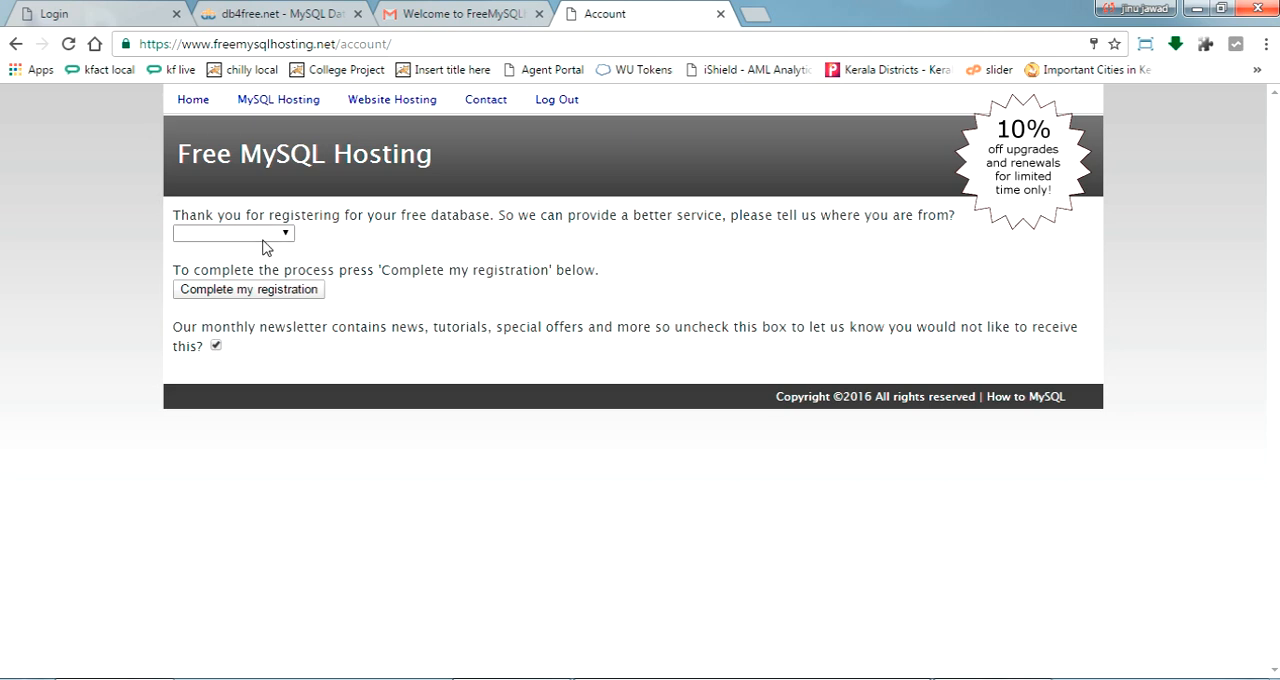
{"action": "left_click", "coordinate": [233, 233]}
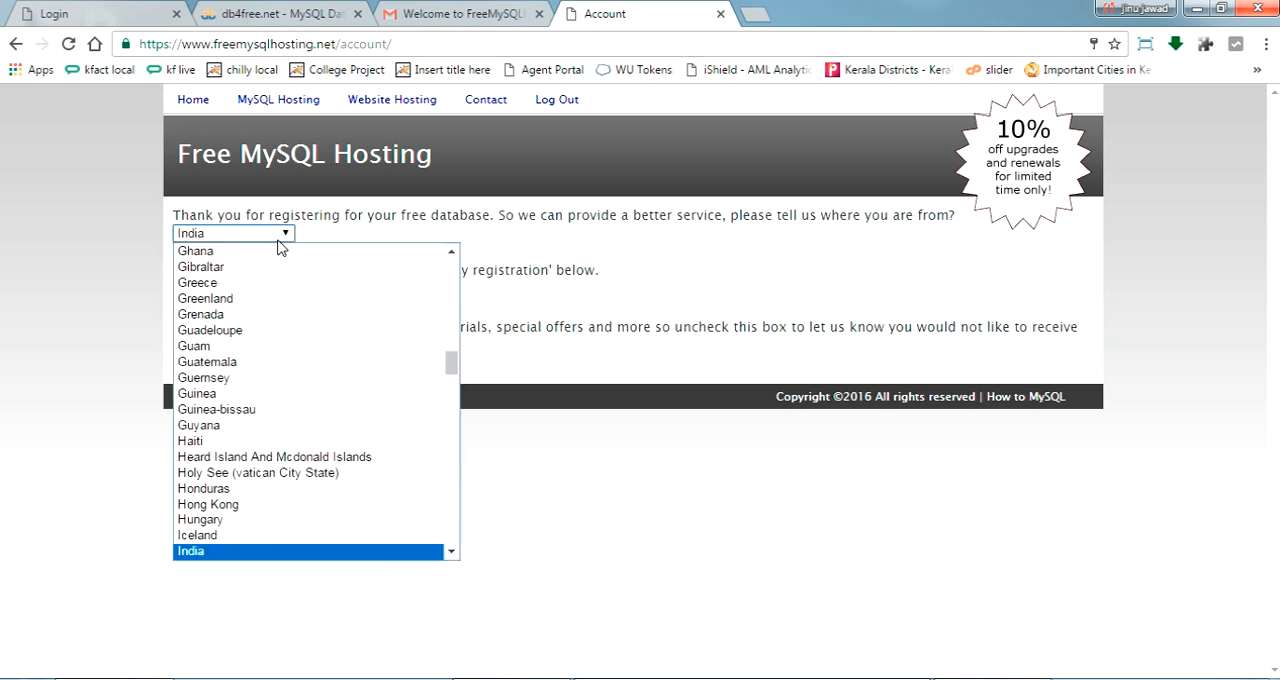
{"action": "left_click", "coordinate": [190, 551]}
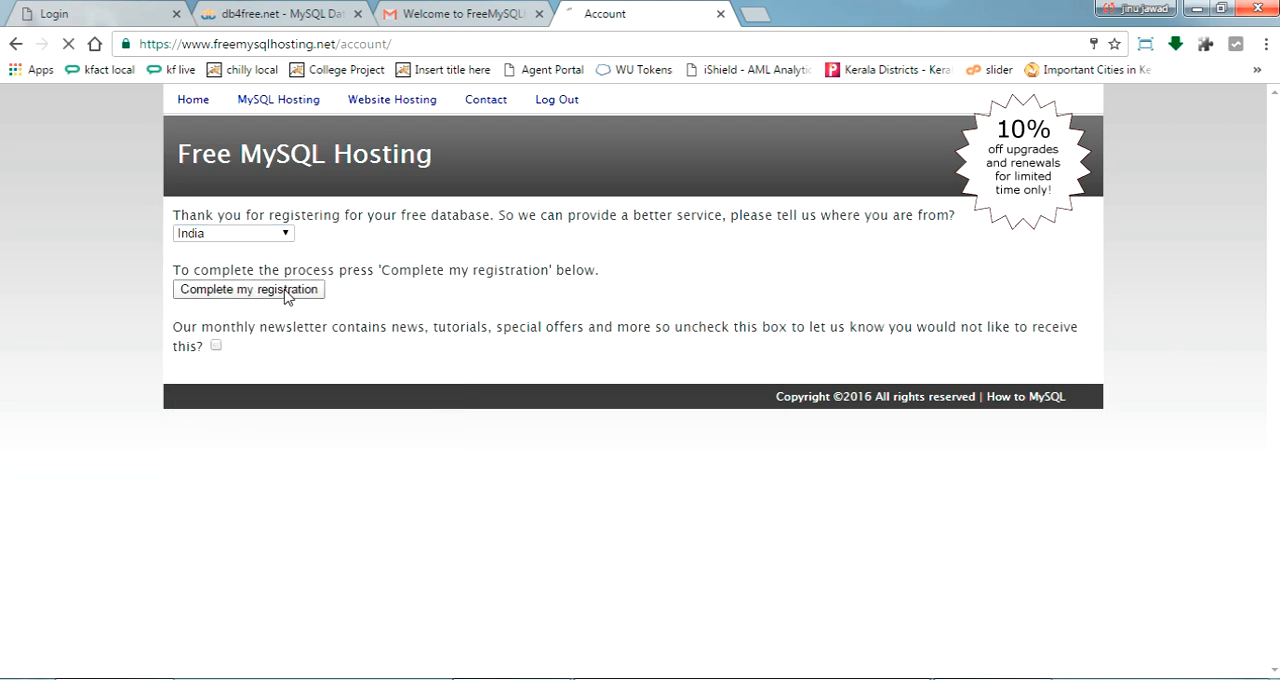
{"action": "left_click", "coordinate": [248, 289]}
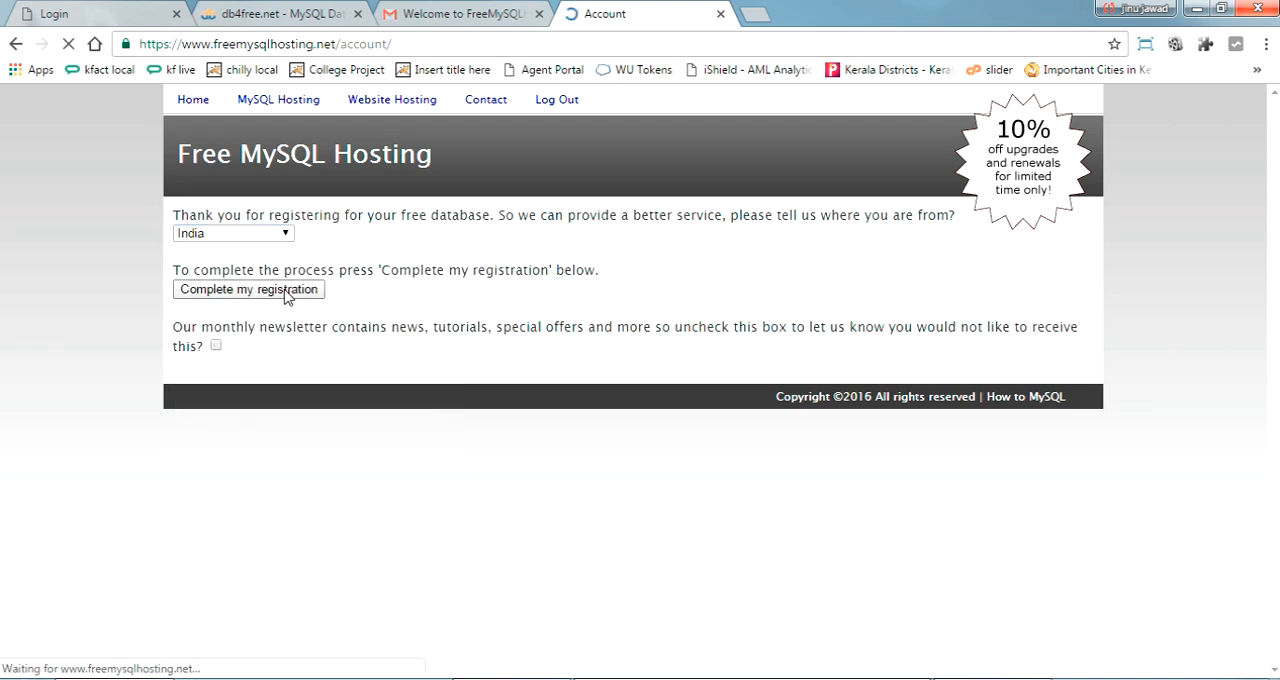
{"action": "left_click", "coordinate": [248, 289]}
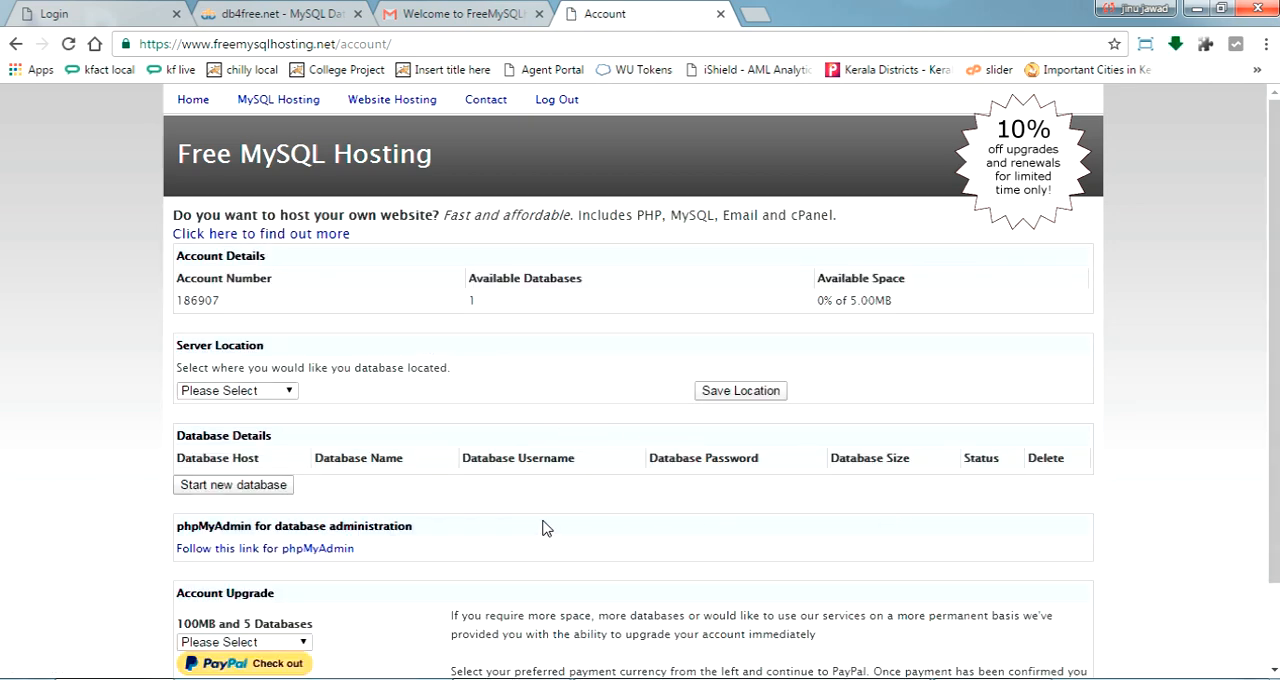
- Select Asia Pacific in the Server Location dropdown and save it
{"action": "scroll", "scroll_direction": "down", "scroll_amount": 3}
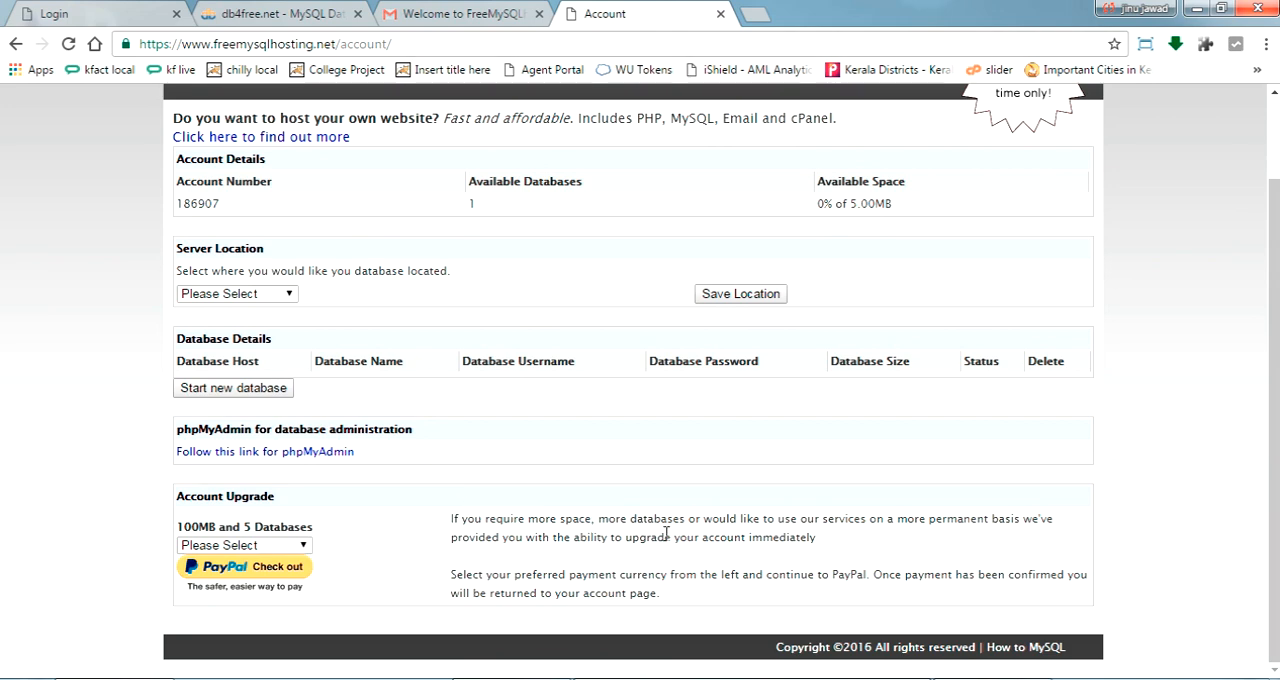
{"action": "scroll", "scroll_direction": "up", "scroll_amount": 3}
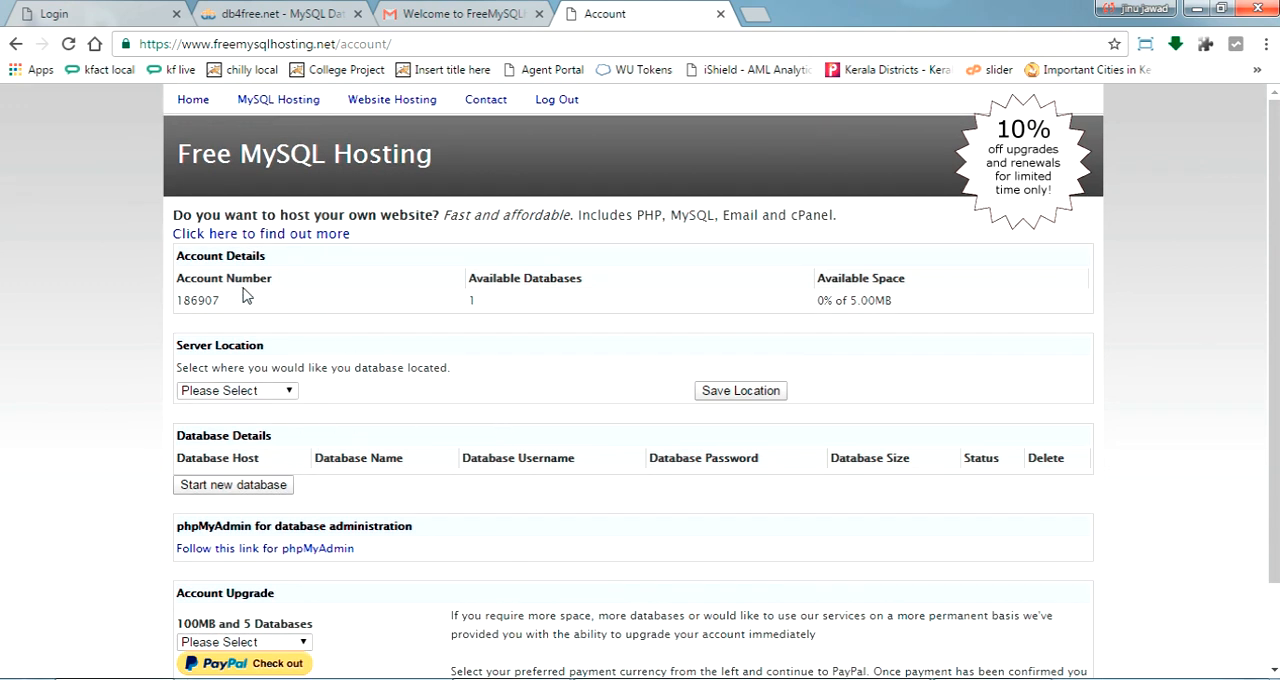
{"action": "left_click", "coordinate": [236, 390]}
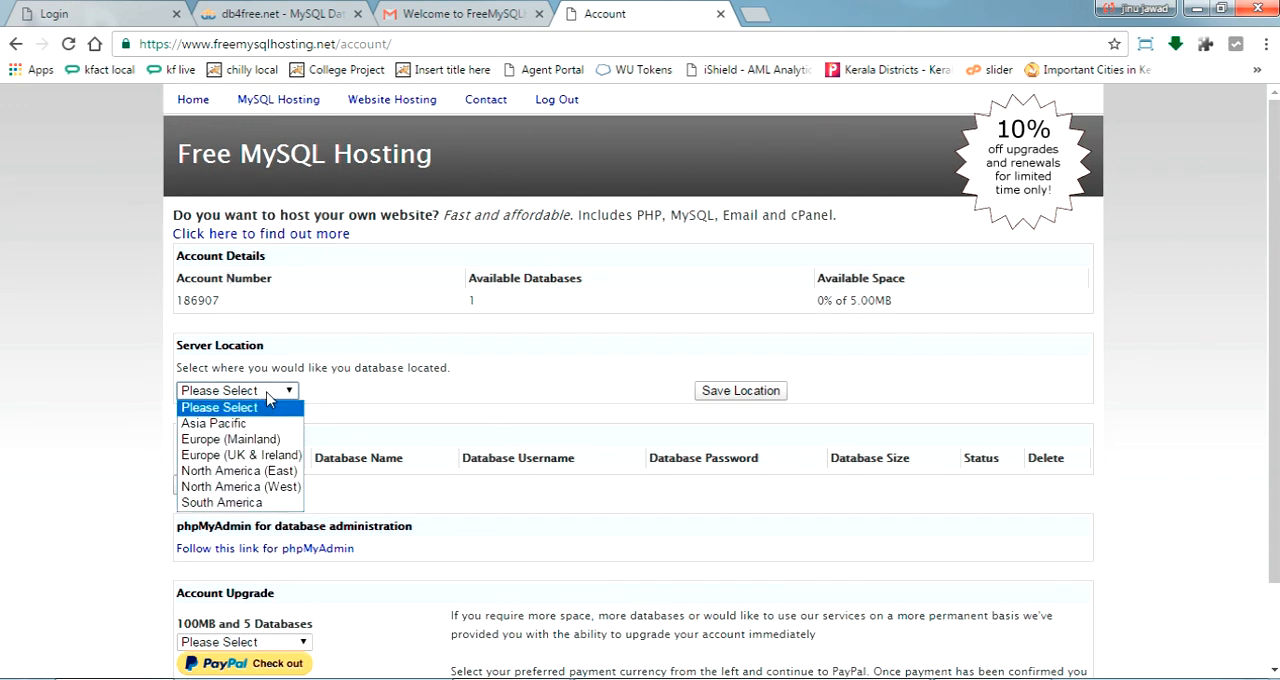
{"action": "mouse_move", "coordinate": [298, 392]}
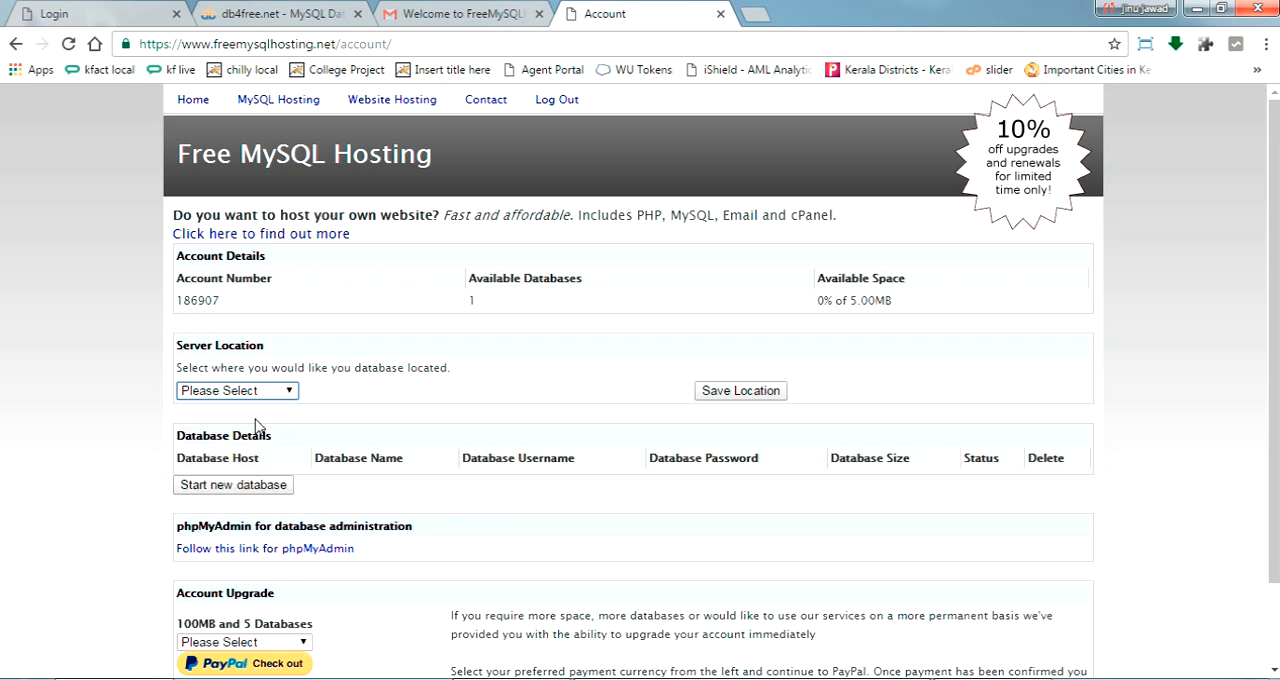
{"action": "left_click", "coordinate": [740, 390]}
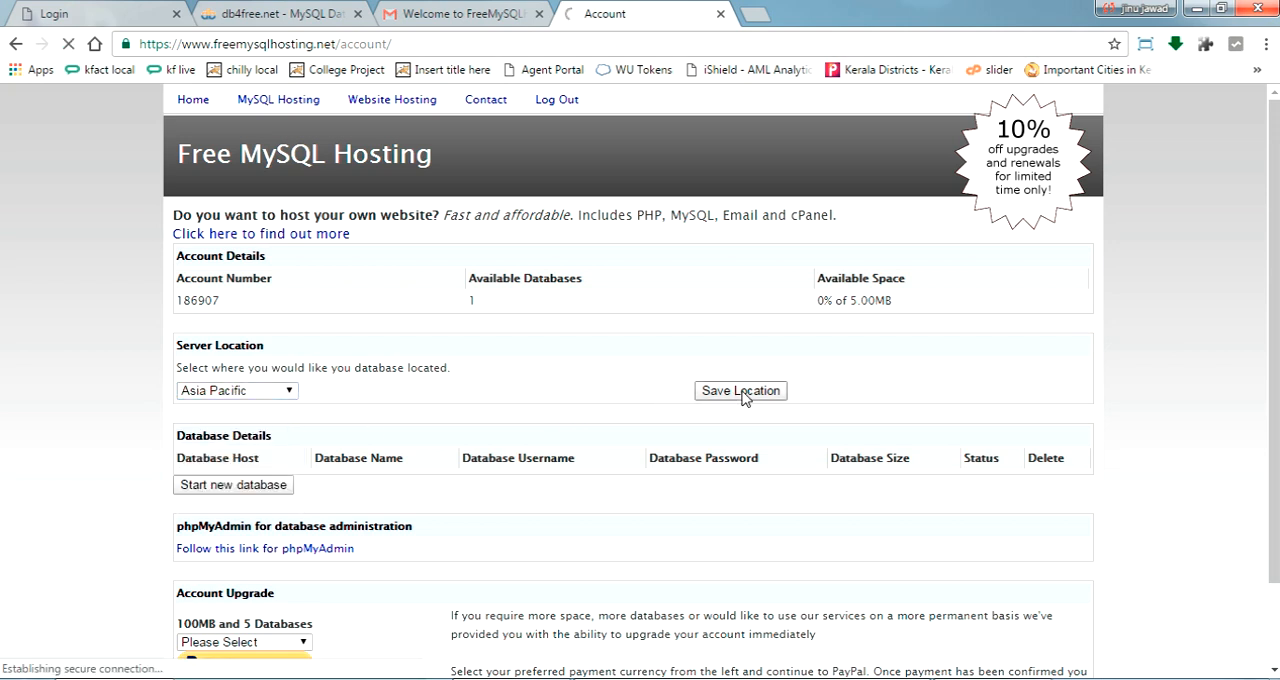
{"action": "left_click", "coordinate": [740, 390]}
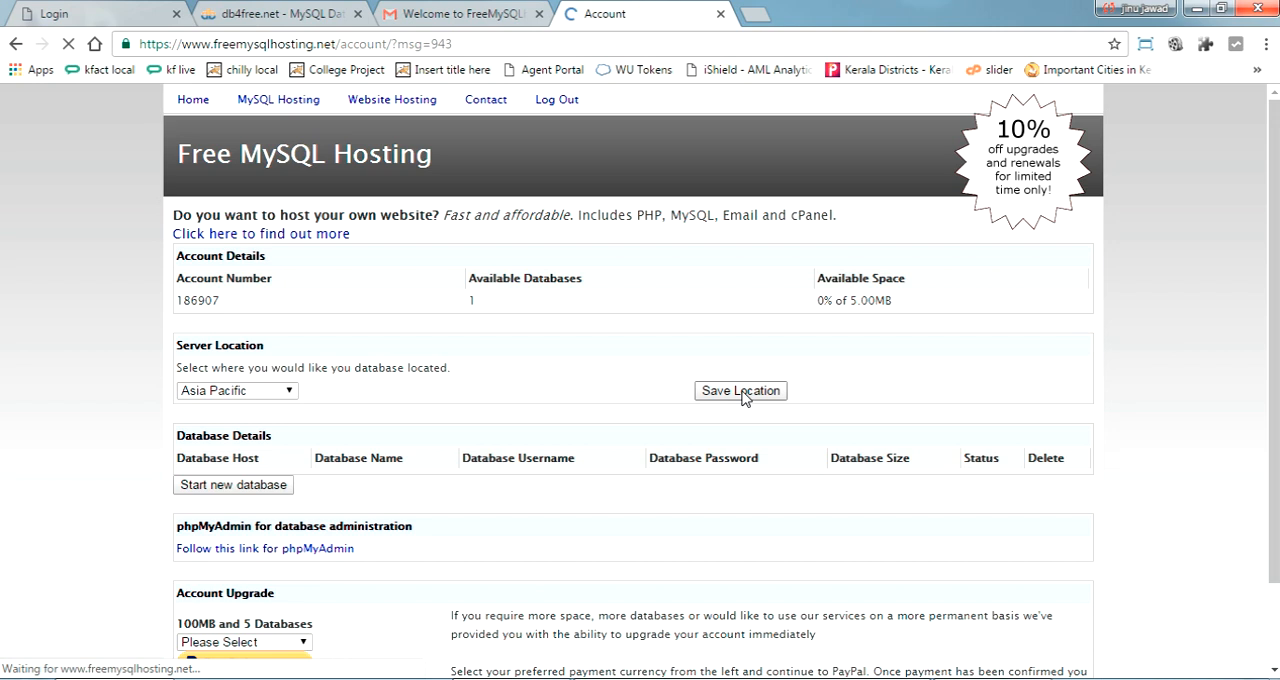
{"action": "left_click", "coordinate": [740, 390]}
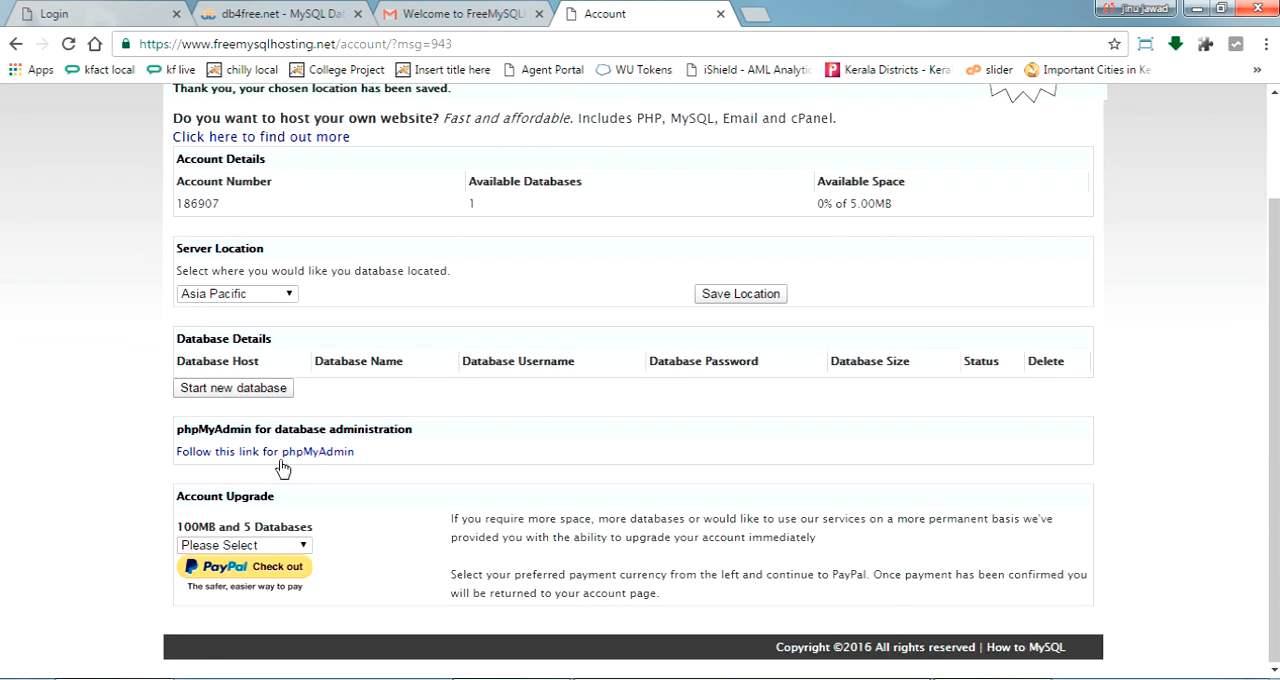
- Create database sql6149525, refresh until its status is Live, then return to Gmail
{"action": "left_click", "coordinate": [233, 388]}
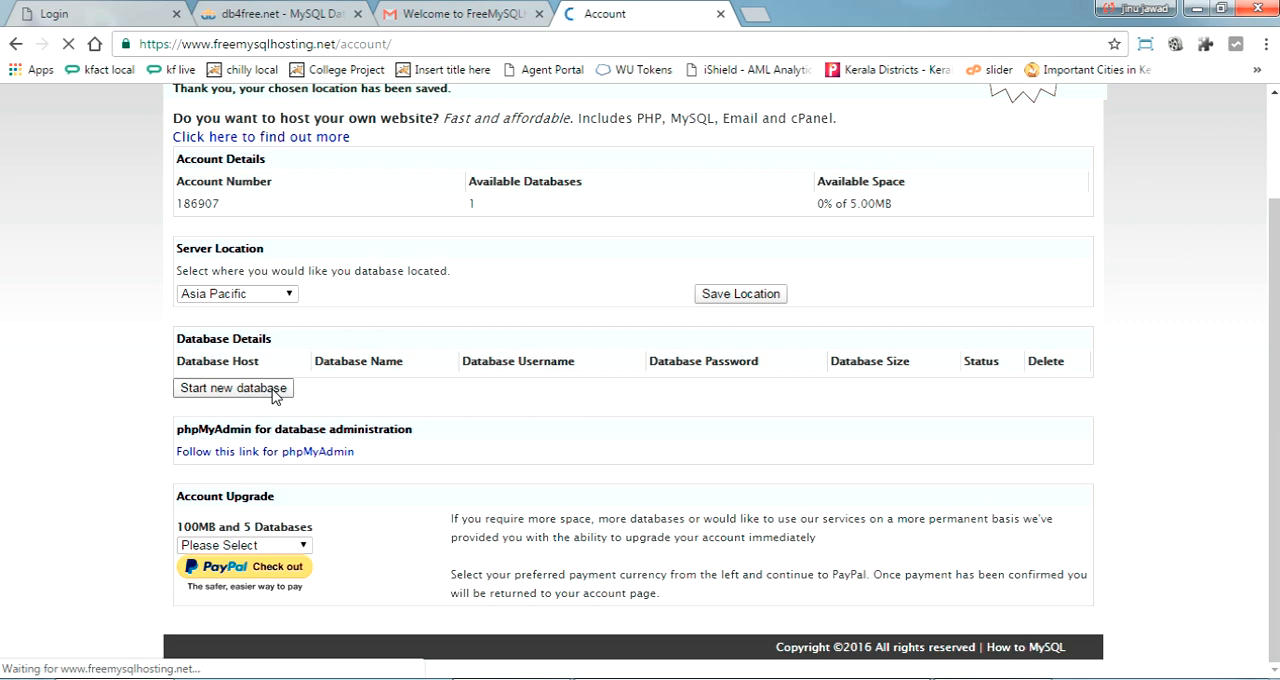
{"action": "left_click", "coordinate": [233, 388]}
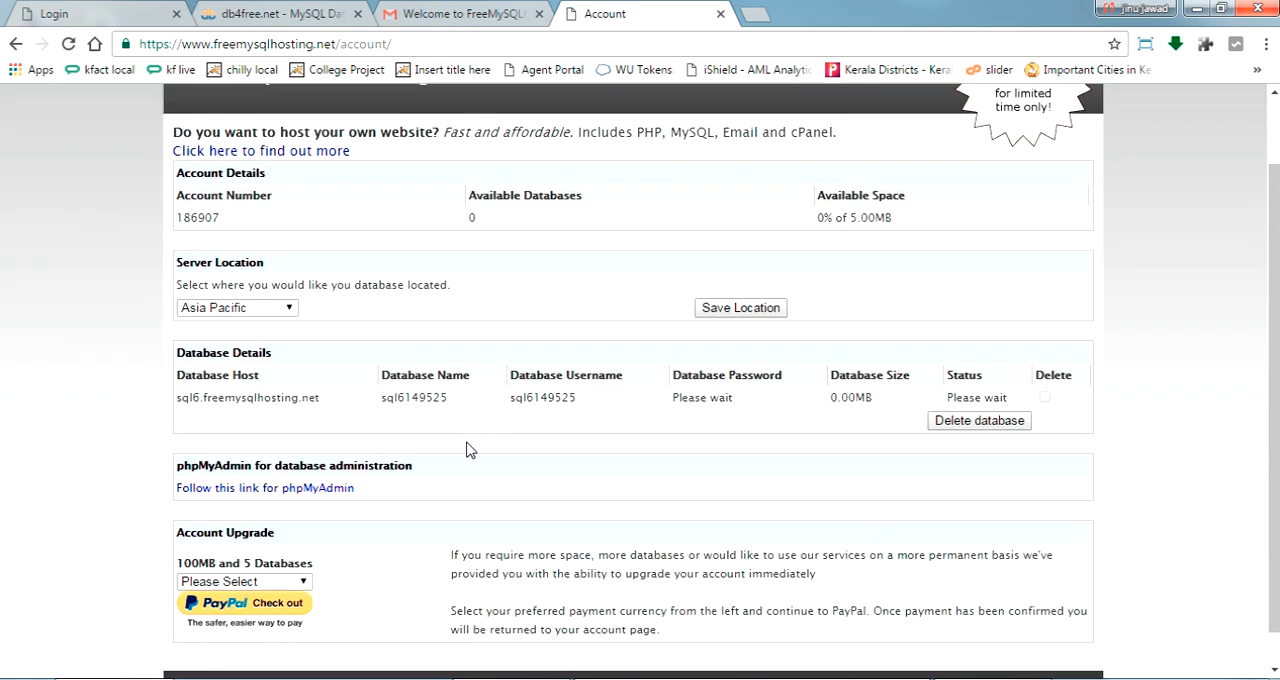
{"action": "scroll", "scroll_direction": "down", "scroll_amount": 3}
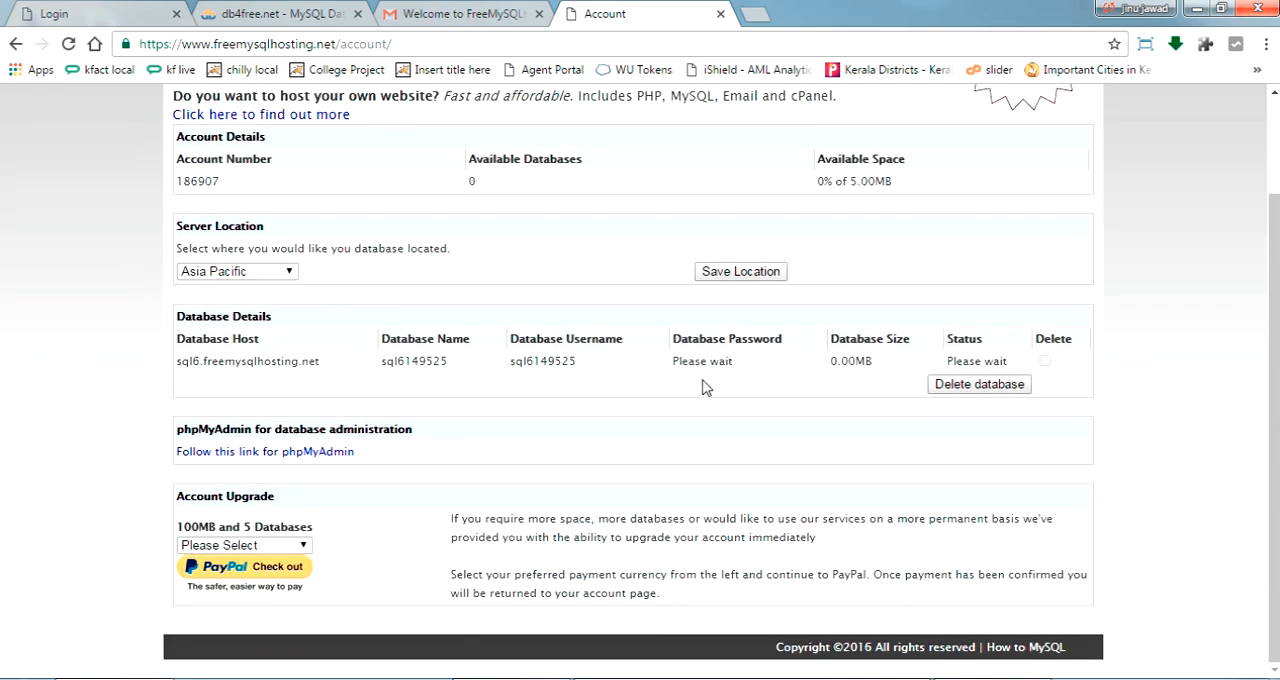
{"action": "mouse_move", "coordinate": [615, 399]}
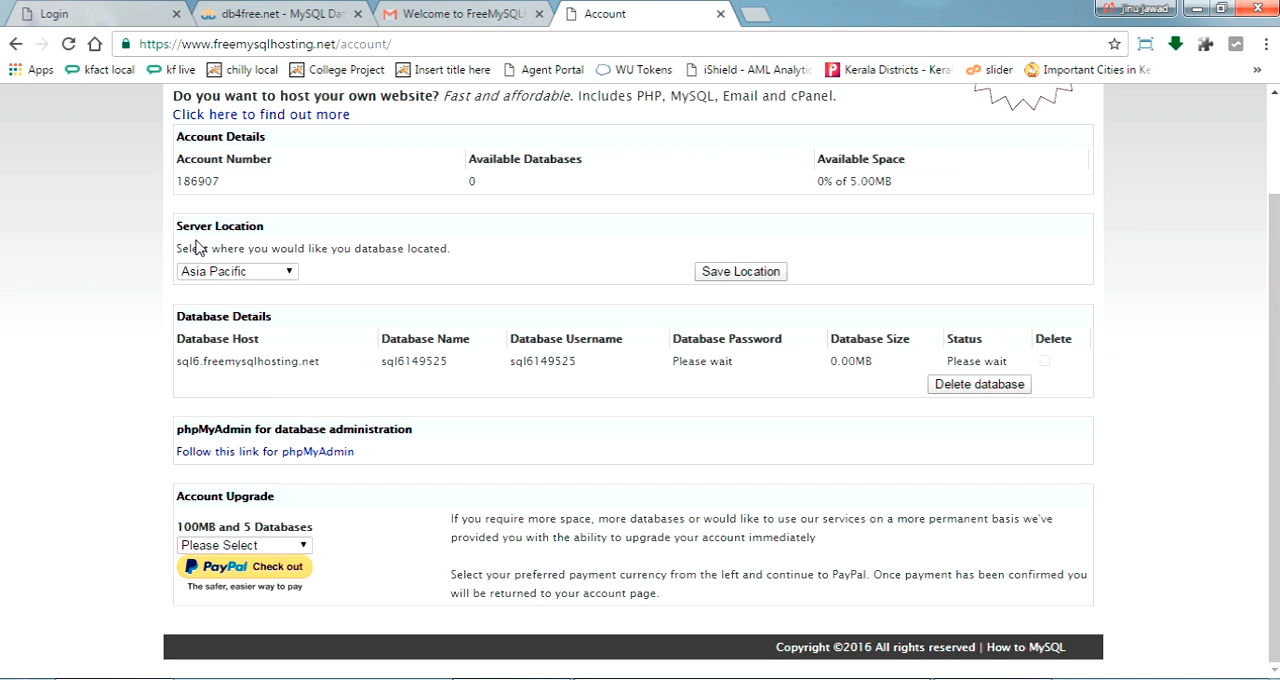
{"action": "left_click", "coordinate": [68, 44]}
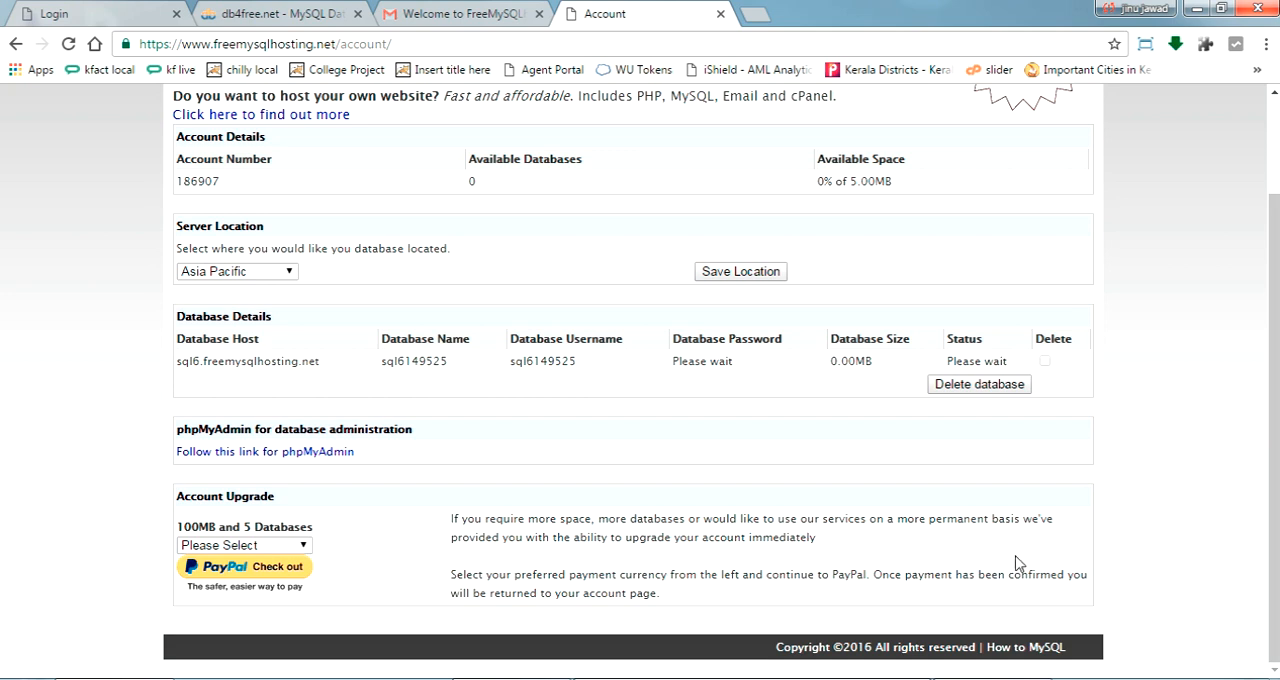
{"action": "mouse_move", "coordinate": [1038, 645]}
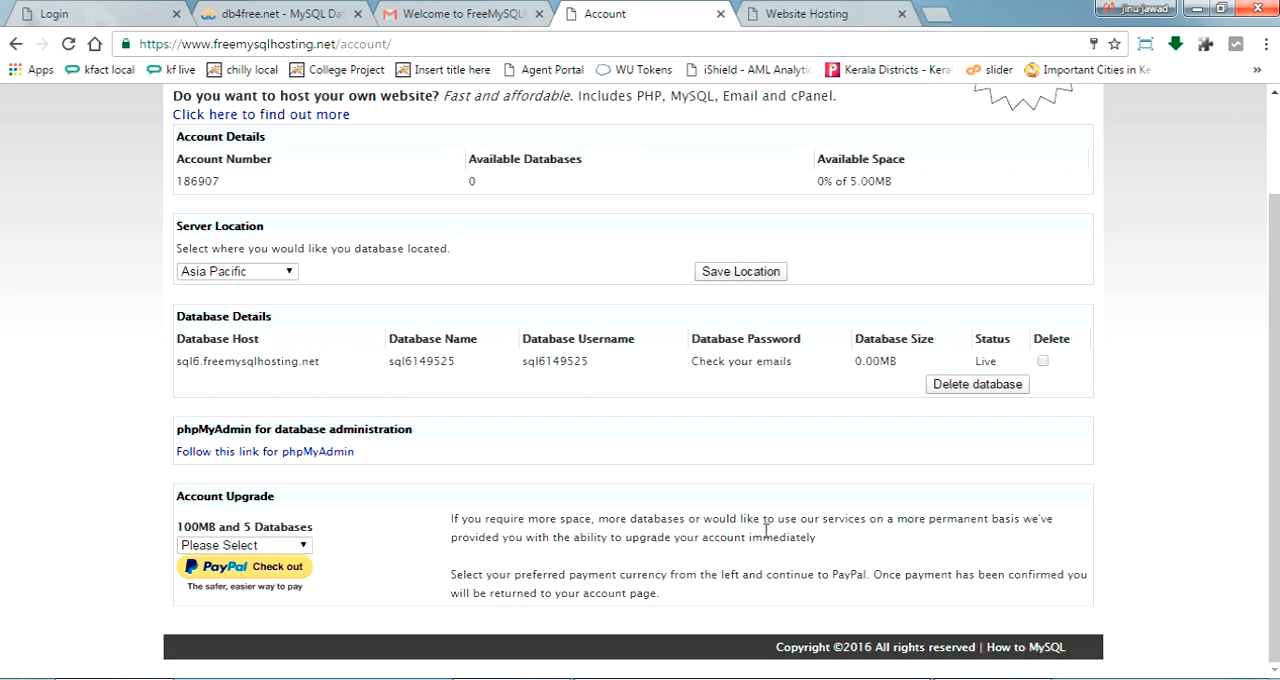
{"action": "mouse_move", "coordinate": [675, 392]}
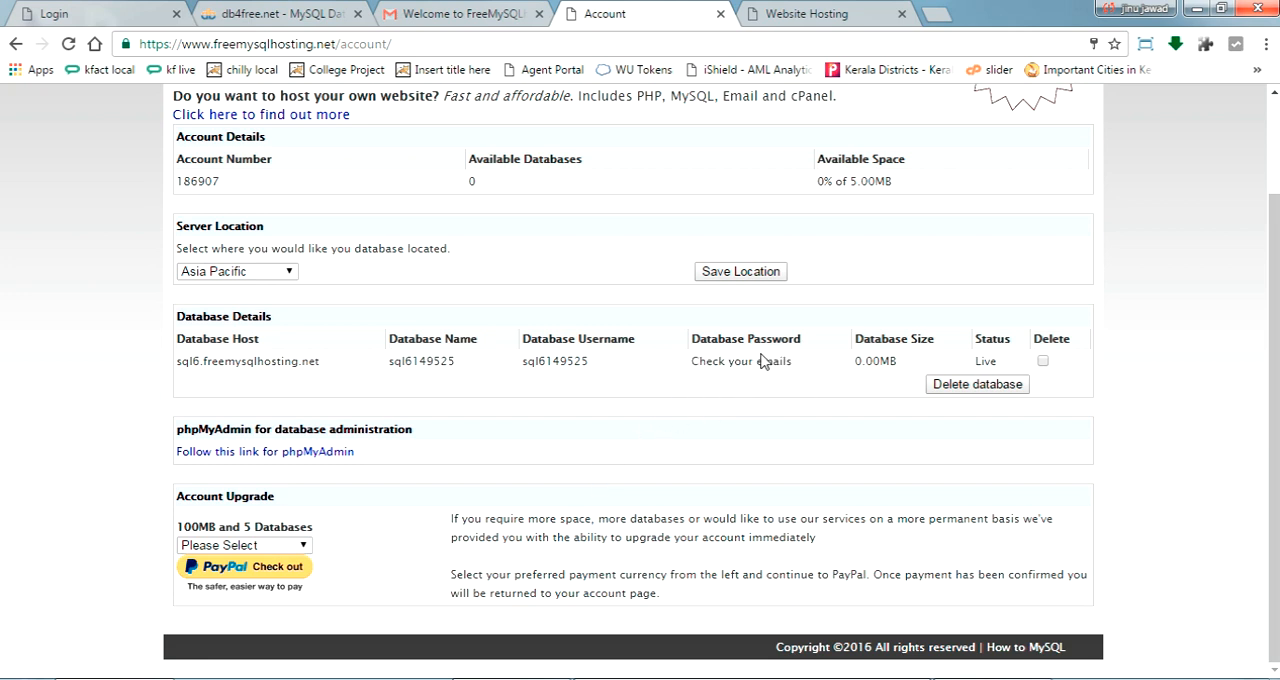
{"action": "left_click", "coordinate": [460, 14]}
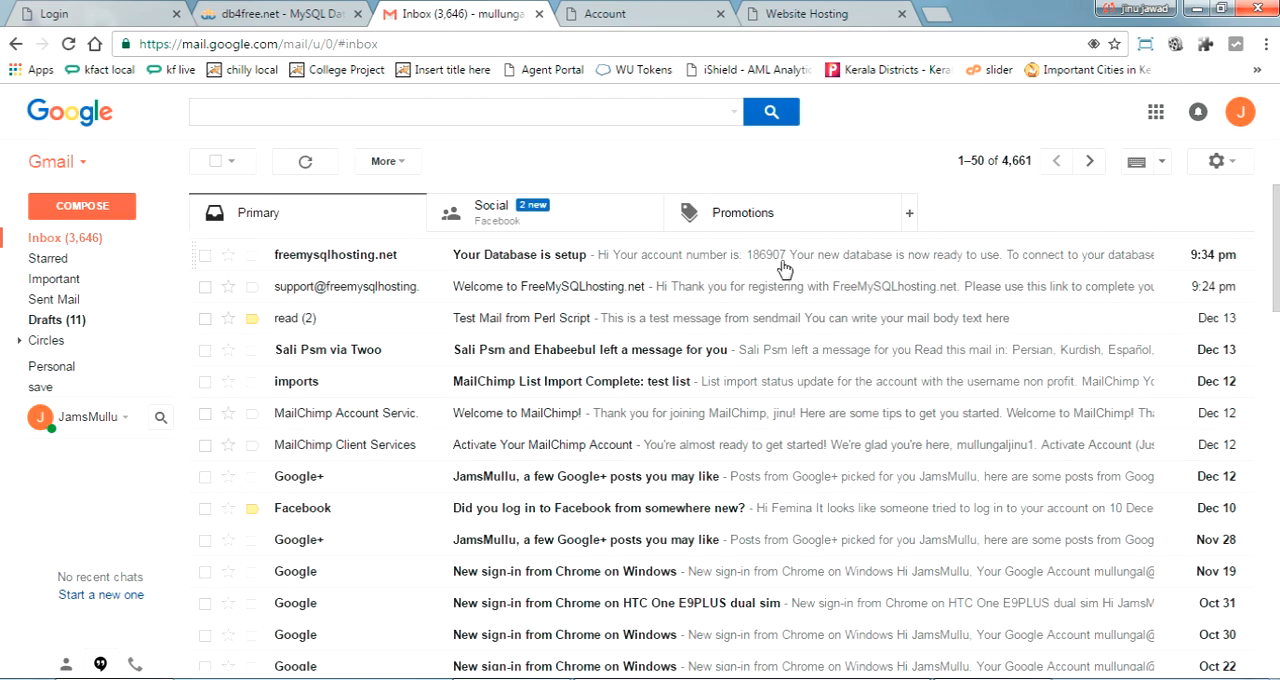
- Open the 'Your Database is setup' email and select its server and username details
{"action": "left_click", "coordinate": [519, 254]}
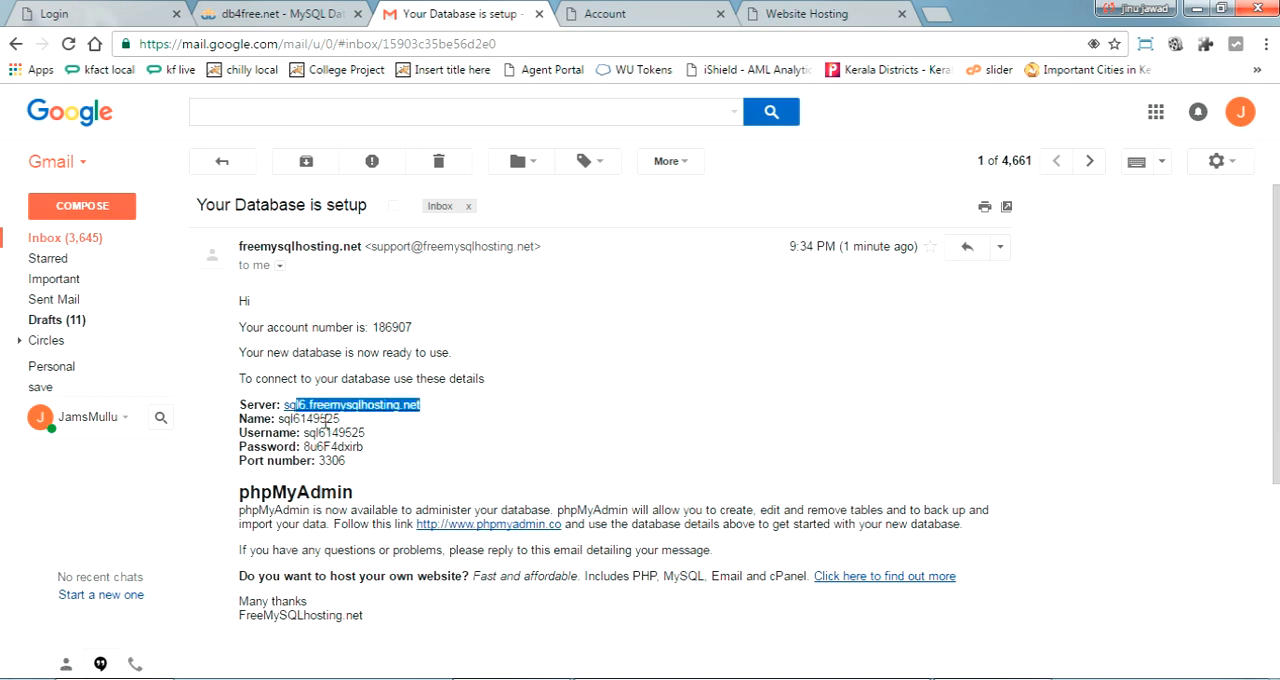
{"action": "double_click", "coordinate": [335, 432]}
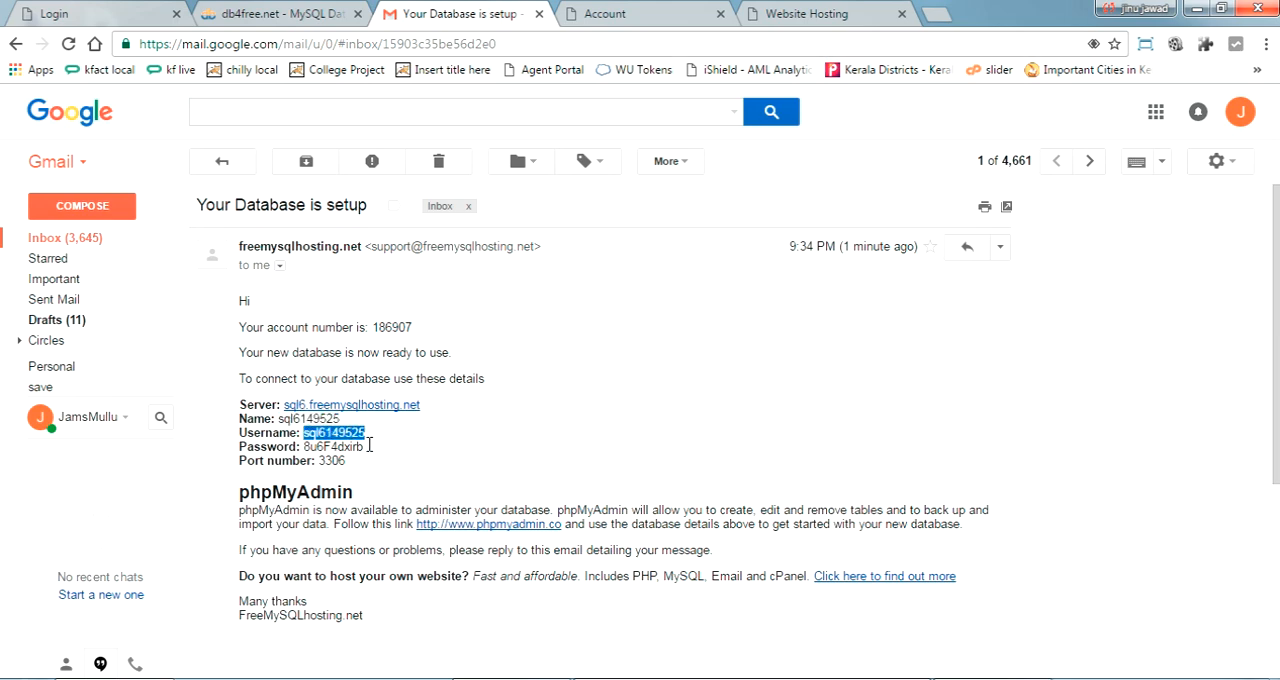
{"action": "scroll", "scroll_direction": "down", "scroll_amount": 3}
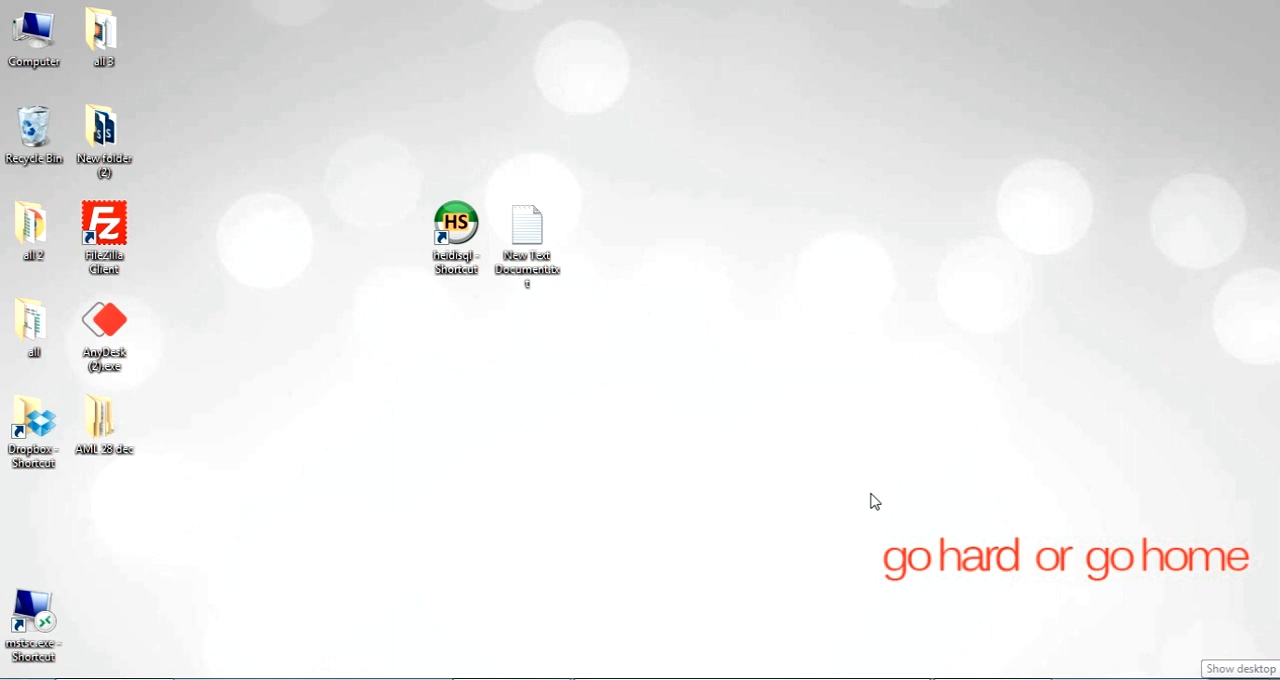
- Launch HeidiSQL from the desktop, add a new session and name it 'new database'
{"action": "left_click_drag", "start_coordinate": [456, 238], "coordinate": [316, 238]}
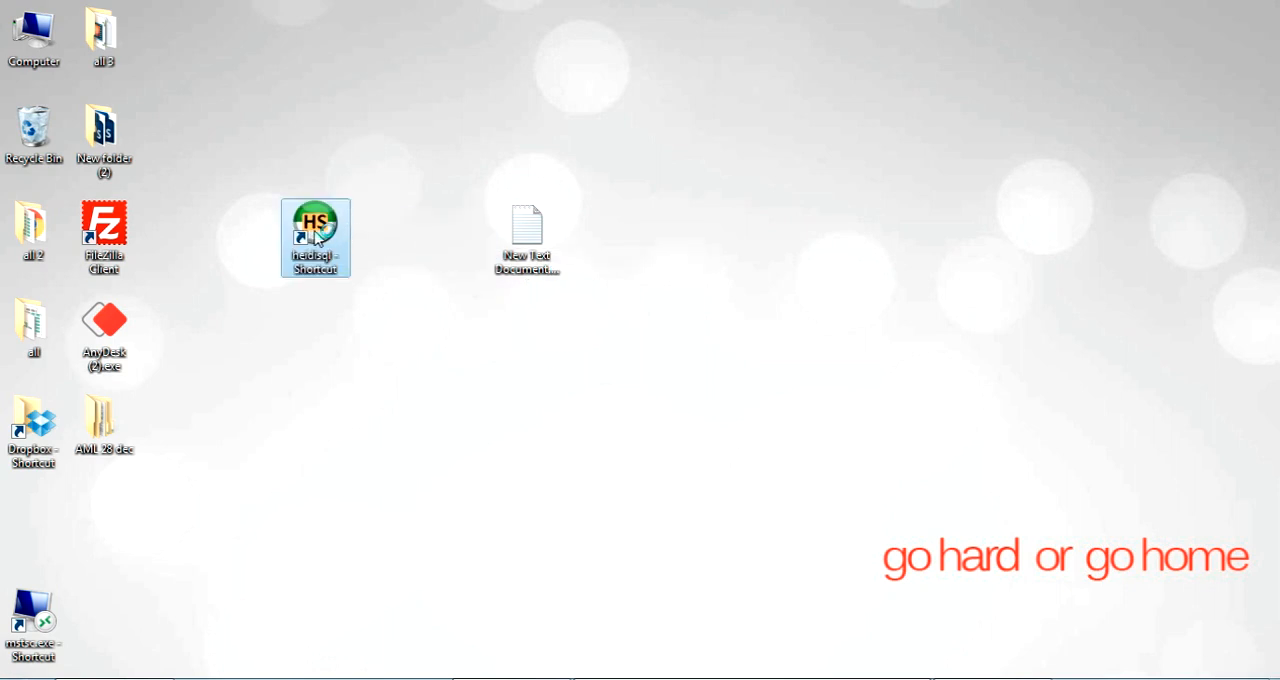
{"action": "double_click", "coordinate": [315, 237]}
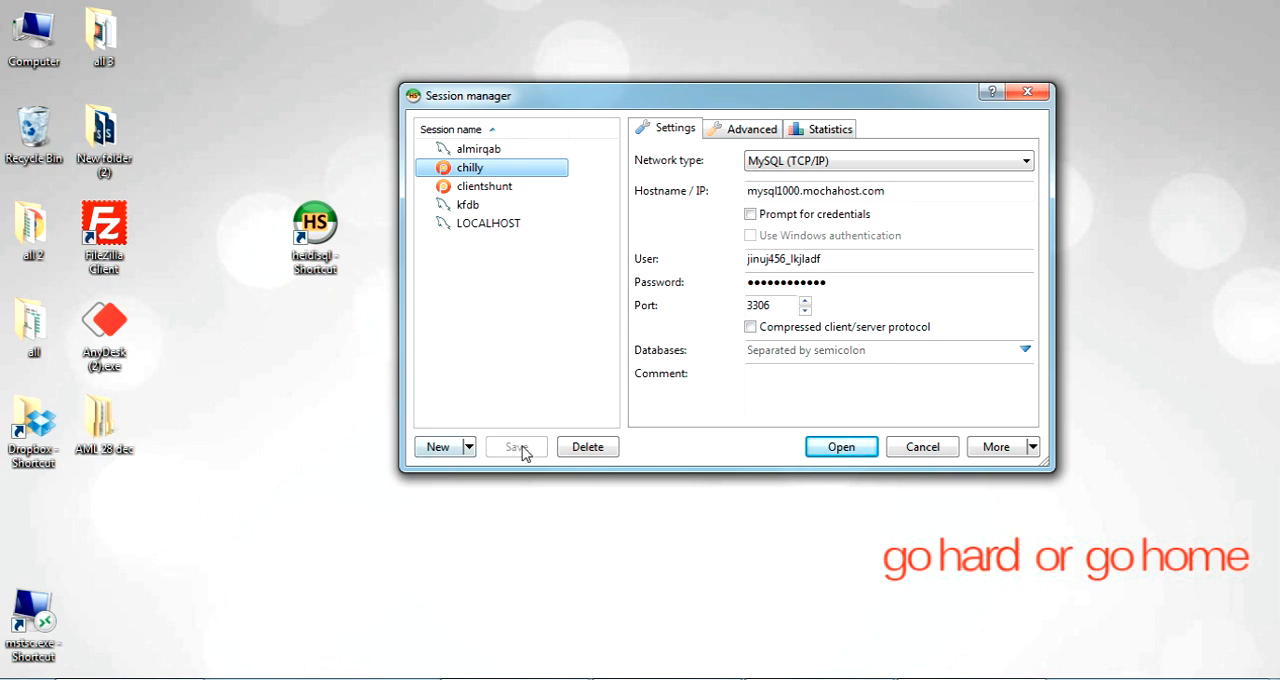
{"action": "left_click", "coordinate": [438, 446]}
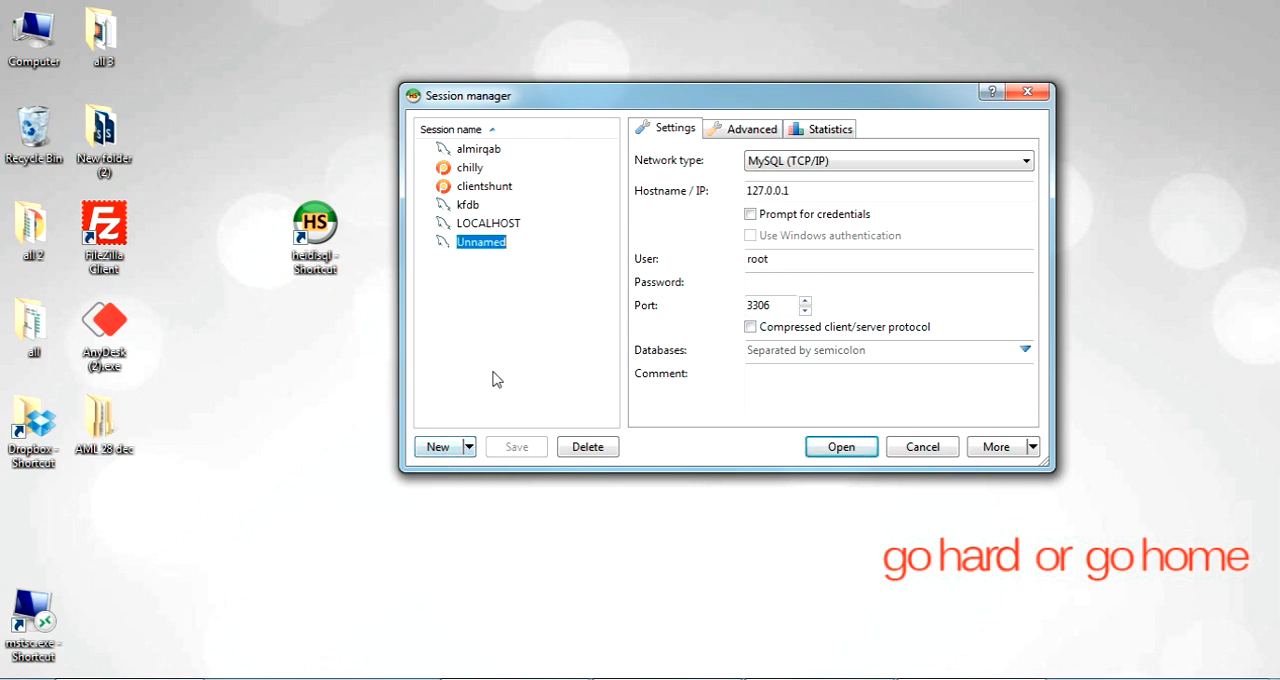
{"action": "mouse_move", "coordinate": [154, 661]}
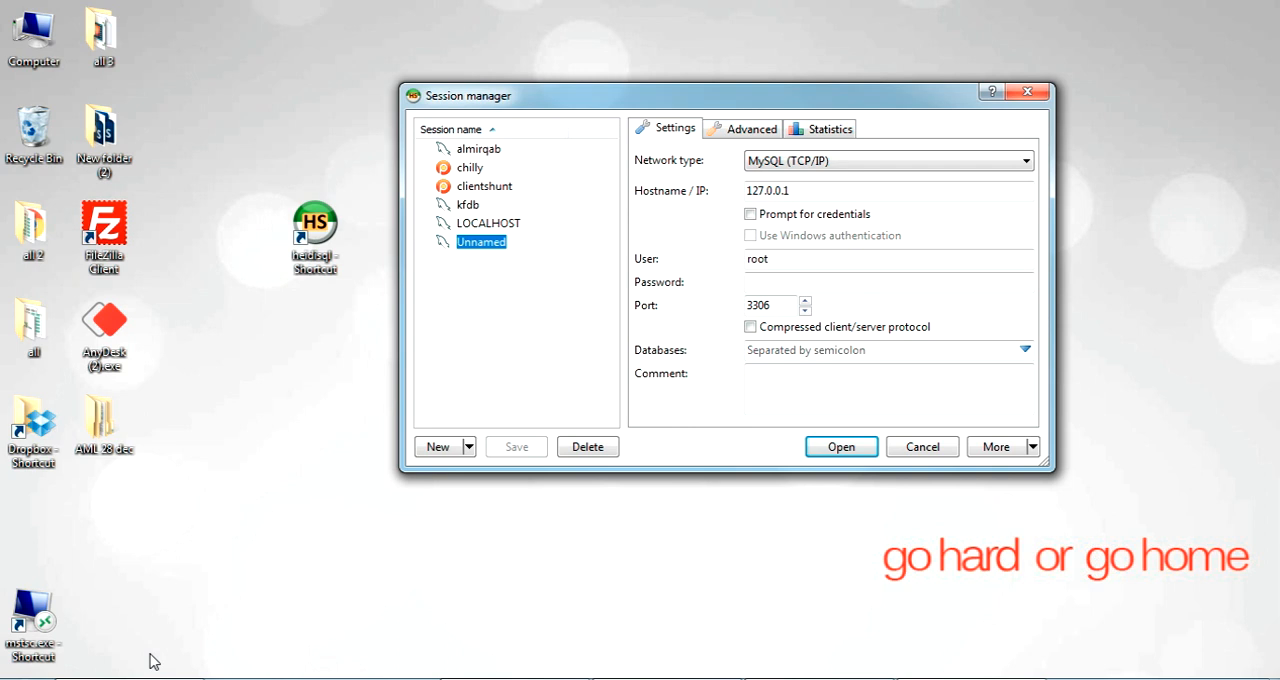
{"action": "type", "text": "new dataa"}
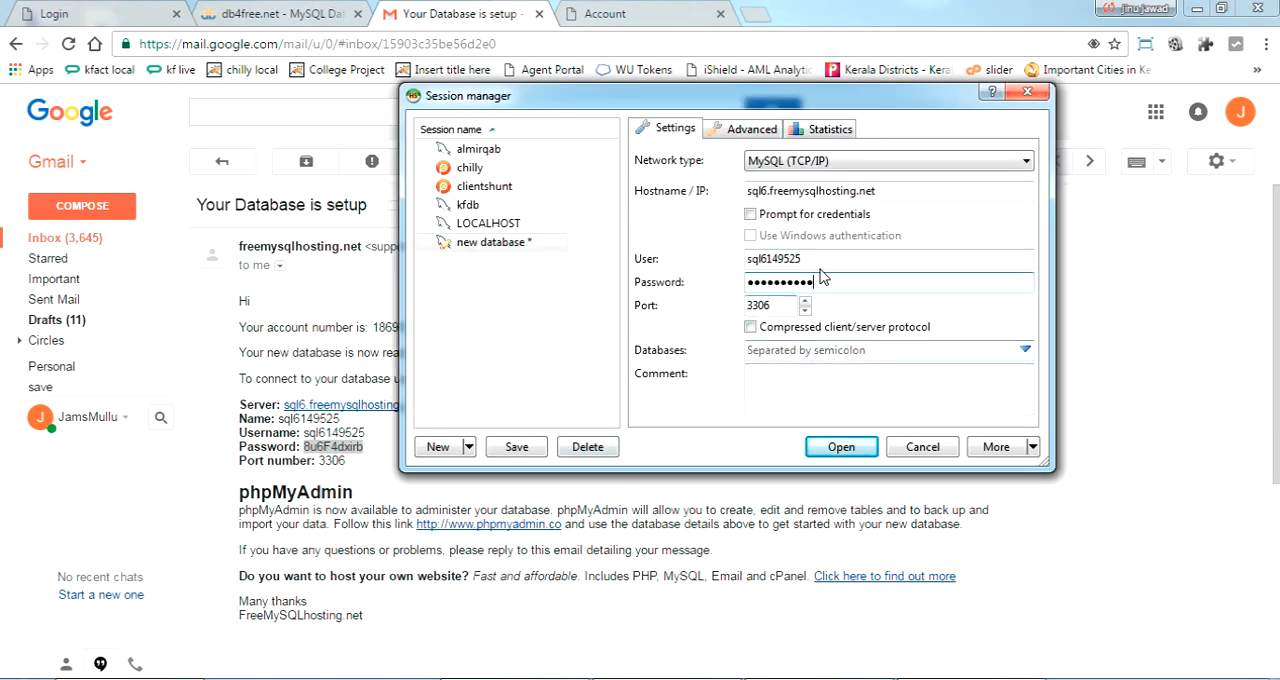
- Open the 'new database' session to sql6.freemysqlhosting.net and save its modifications
{"action": "left_click", "coordinate": [840, 446]}
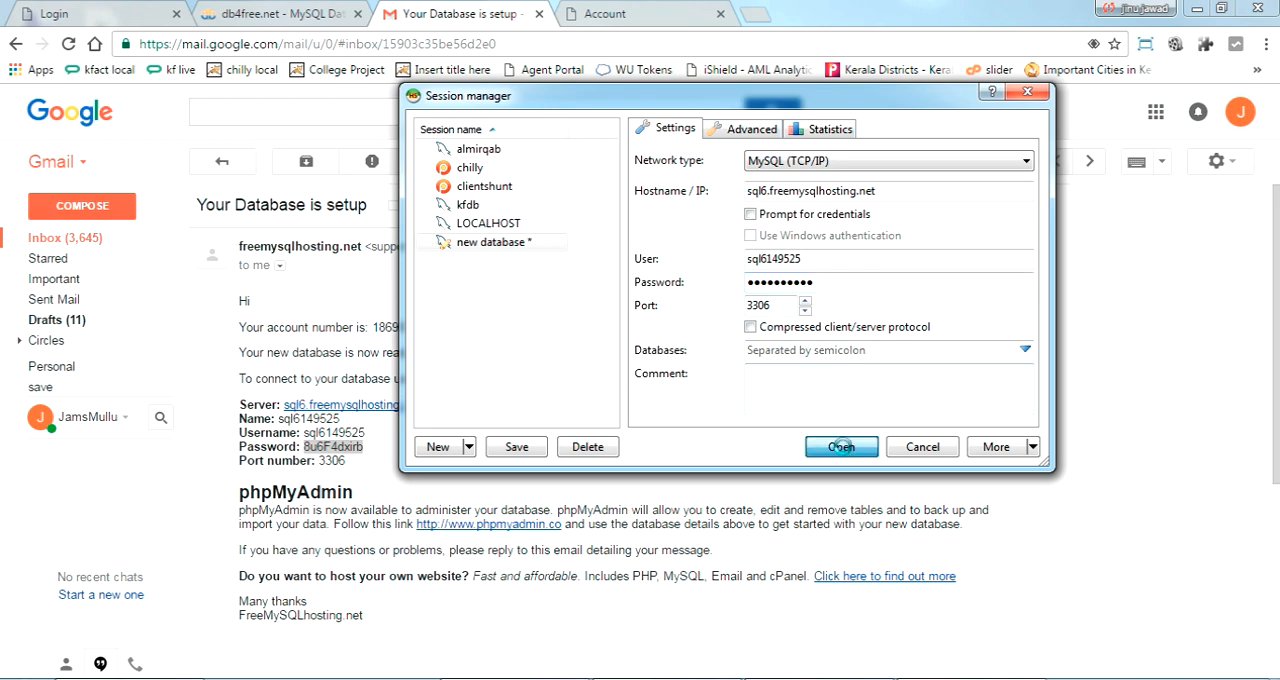
{"action": "left_click", "coordinate": [840, 446]}
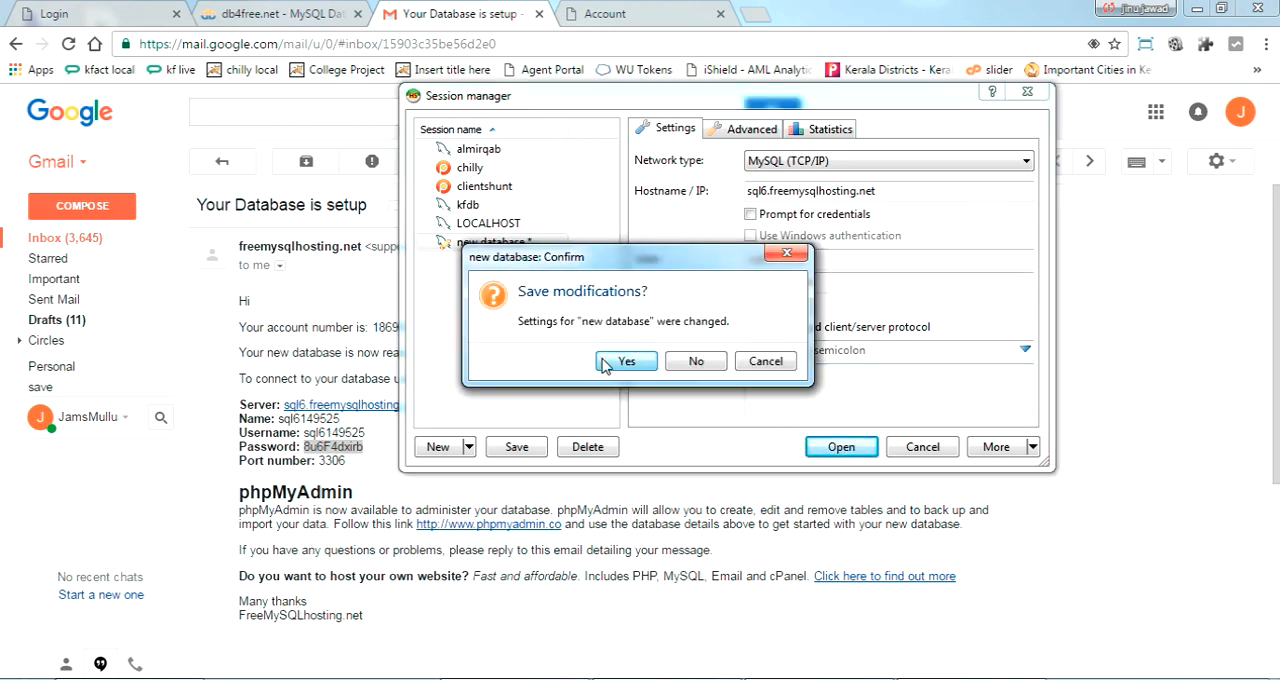
{"action": "left_click", "coordinate": [626, 361]}
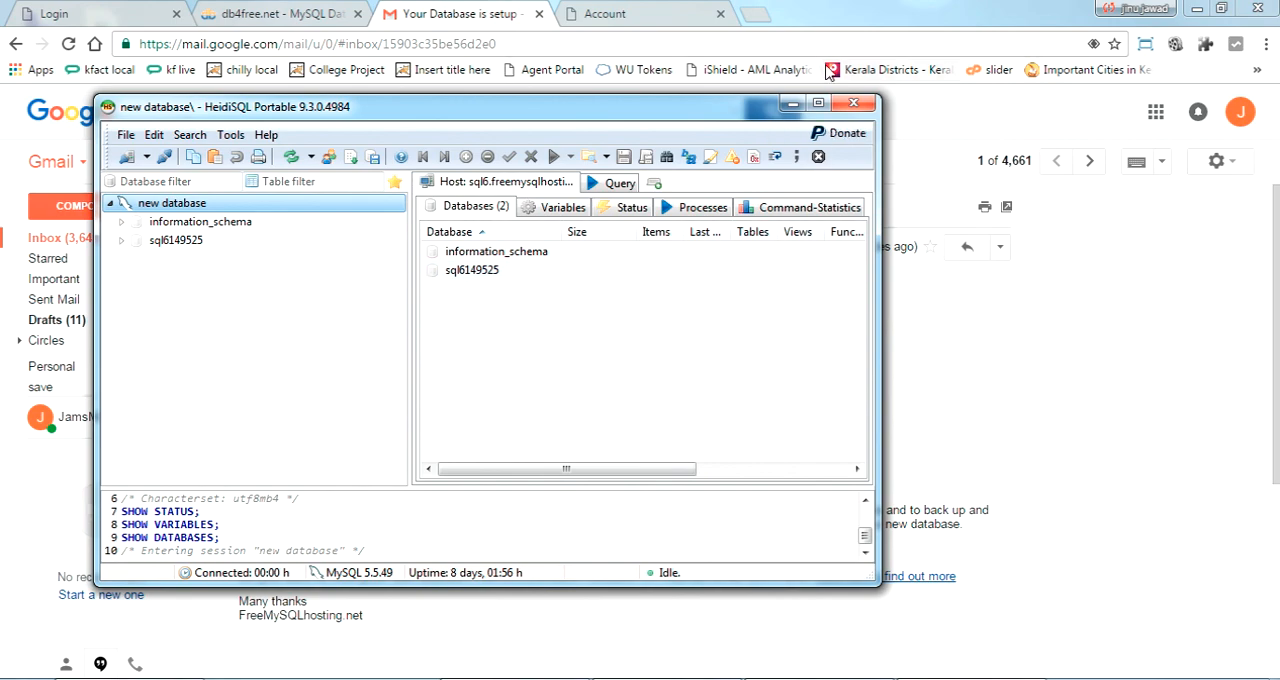
- Maximize HeidiSQL and open sql6149525 in the tree, showing it holds no tables
{"action": "left_click", "coordinate": [819, 102]}
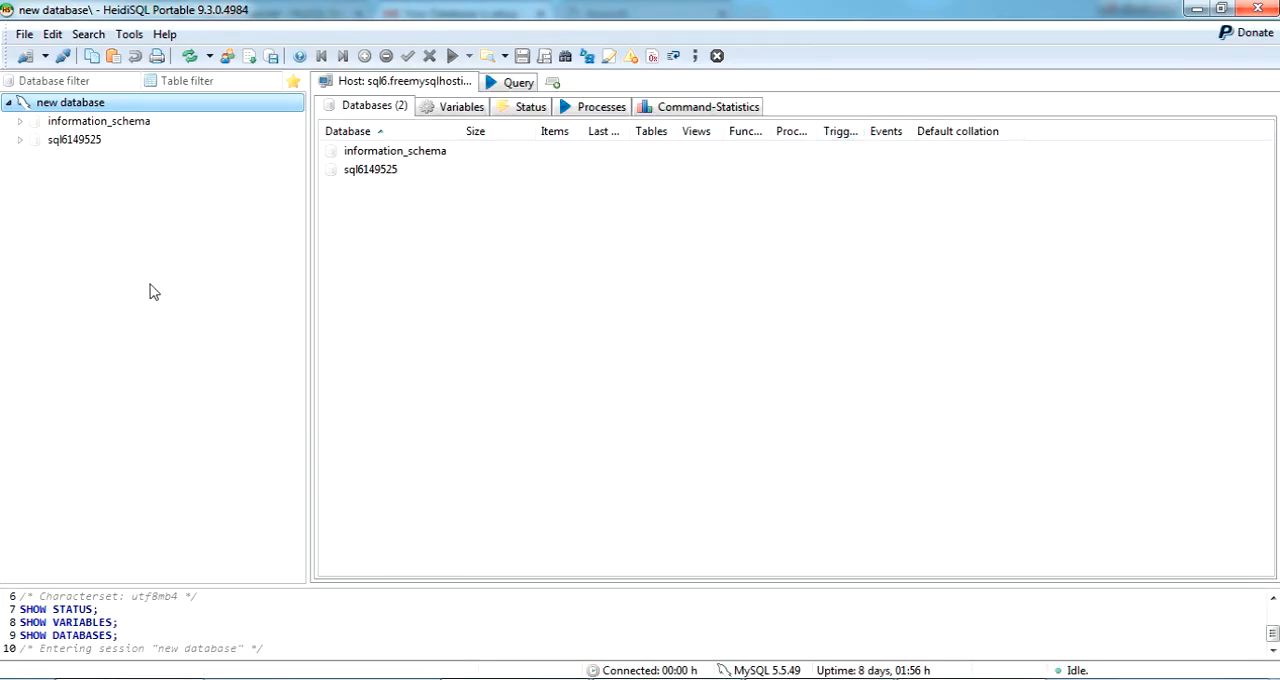
{"action": "mouse_move", "coordinate": [192, 347]}
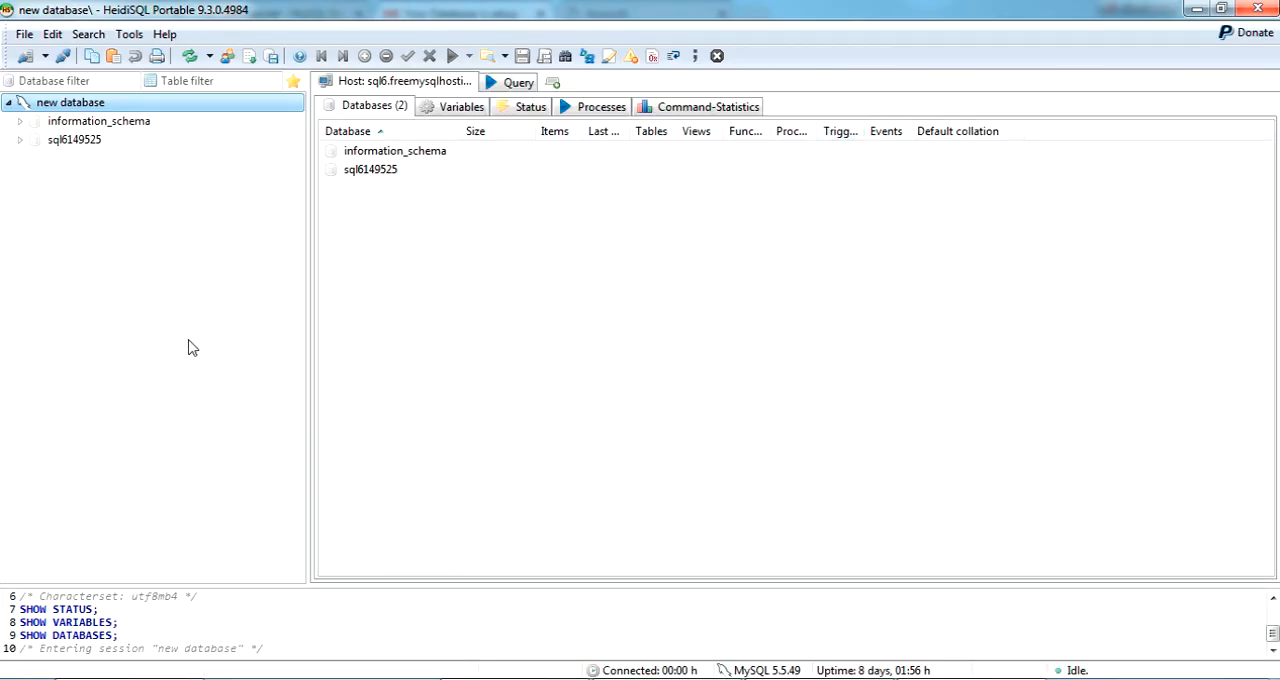
{"action": "left_click", "coordinate": [74, 139]}
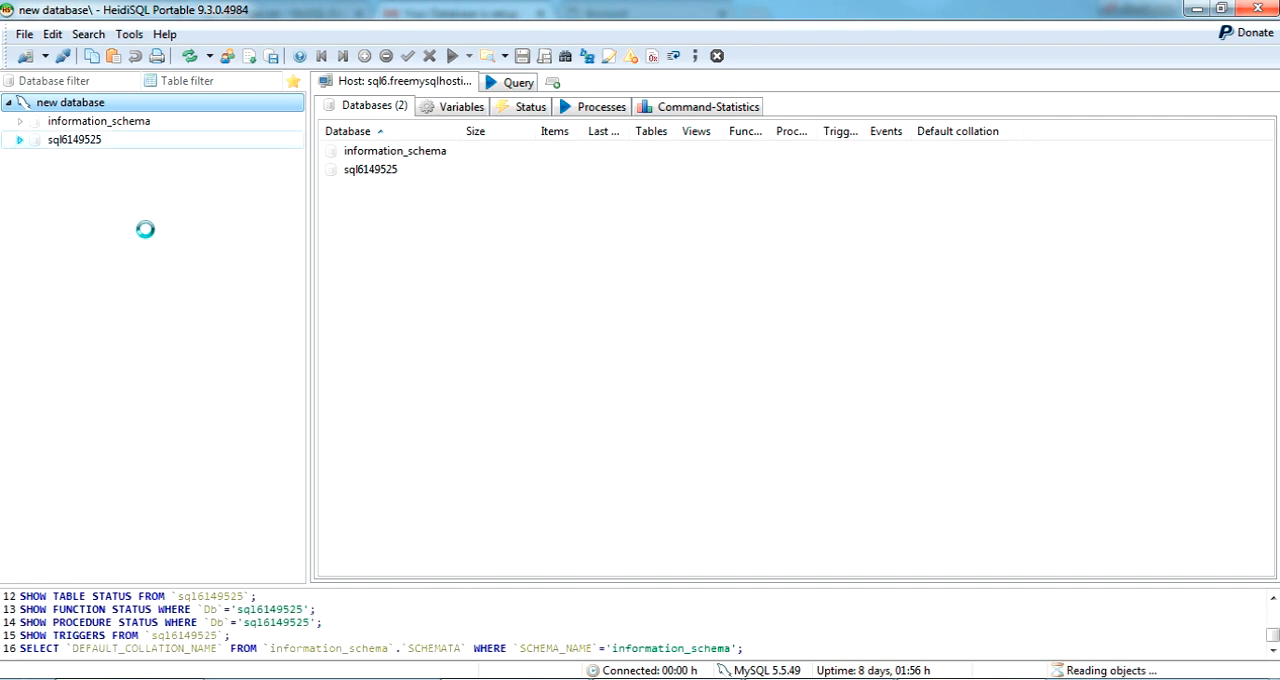
{"action": "left_click", "coordinate": [74, 139]}
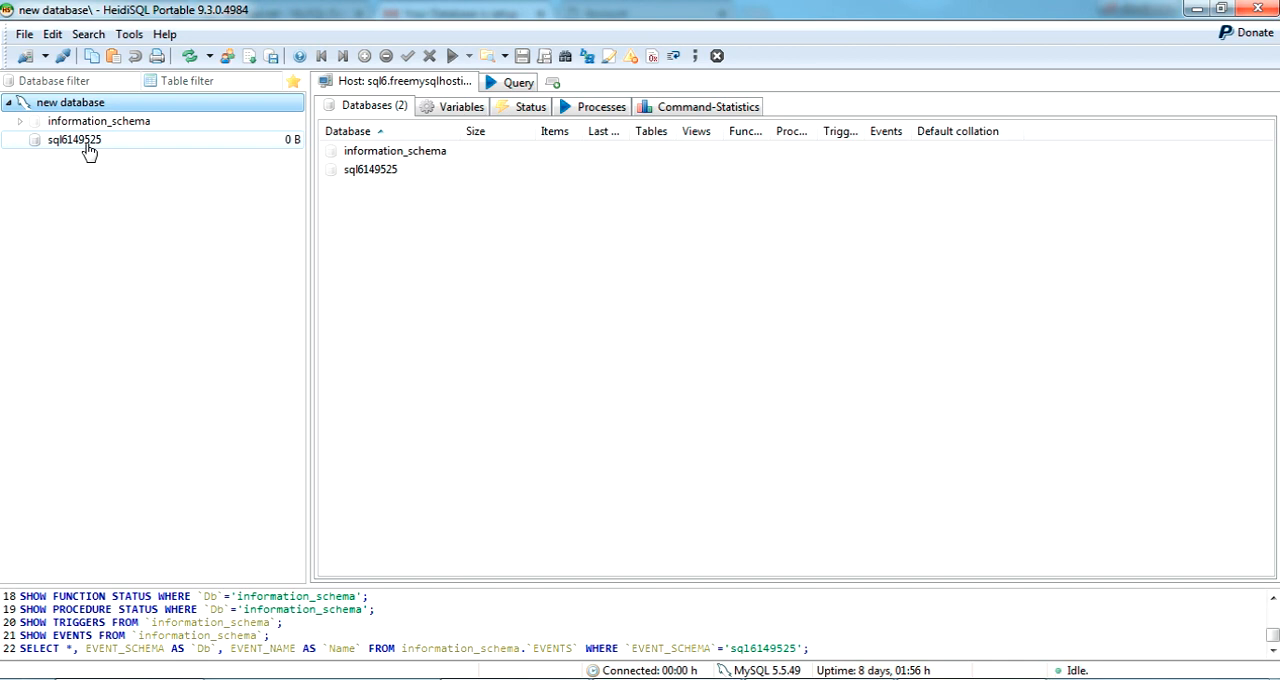
- Create a table named test with one column in sql6149525 and save it
{"action": "right_click", "coordinate": [73, 139]}
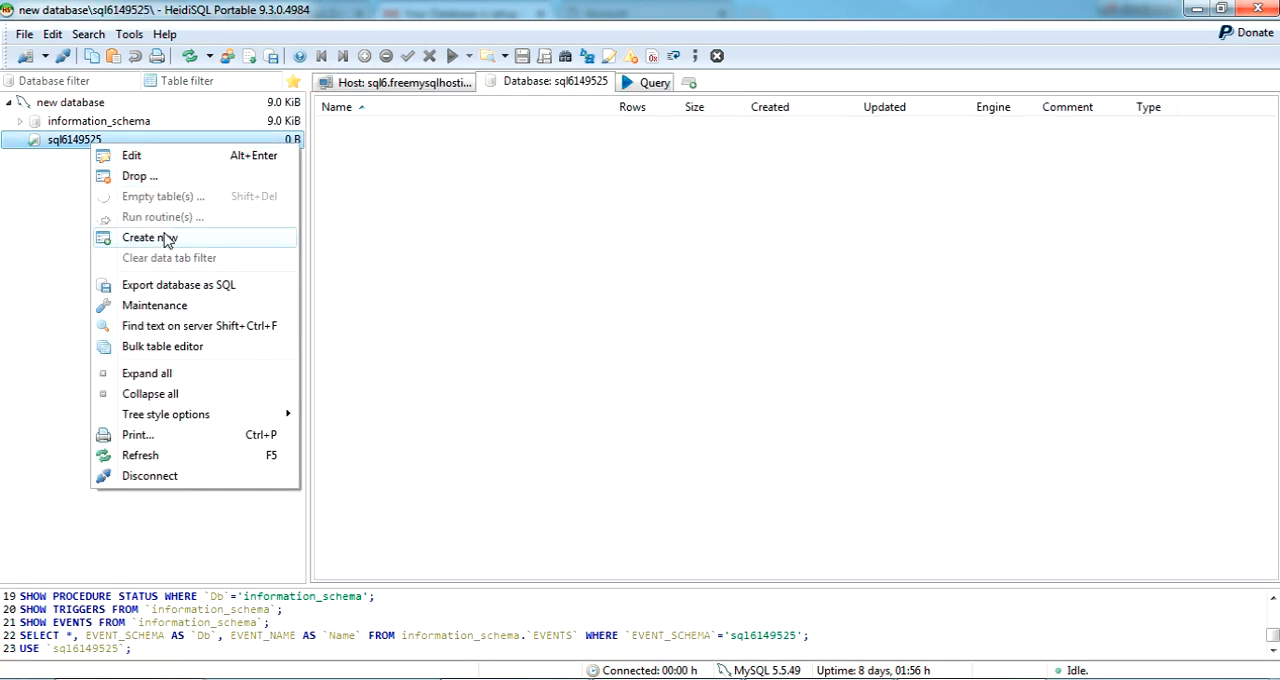
{"action": "left_click", "coordinate": [148, 237]}
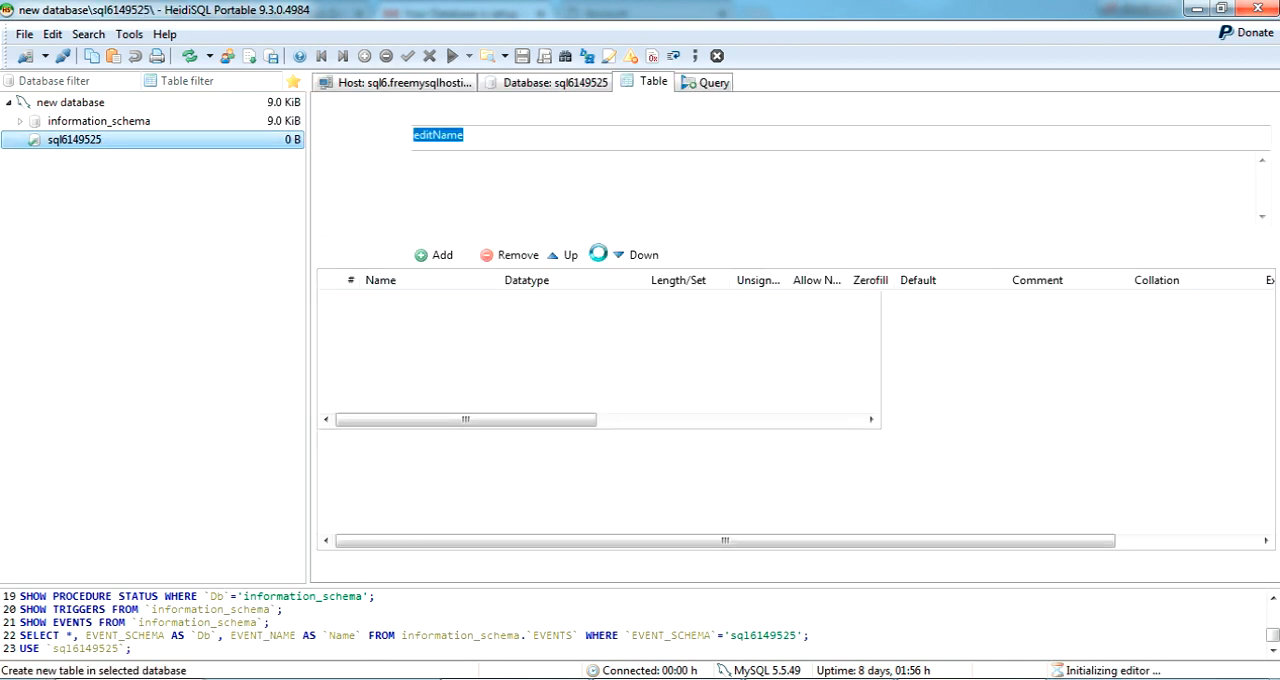
{"action": "type", "text": "test"}
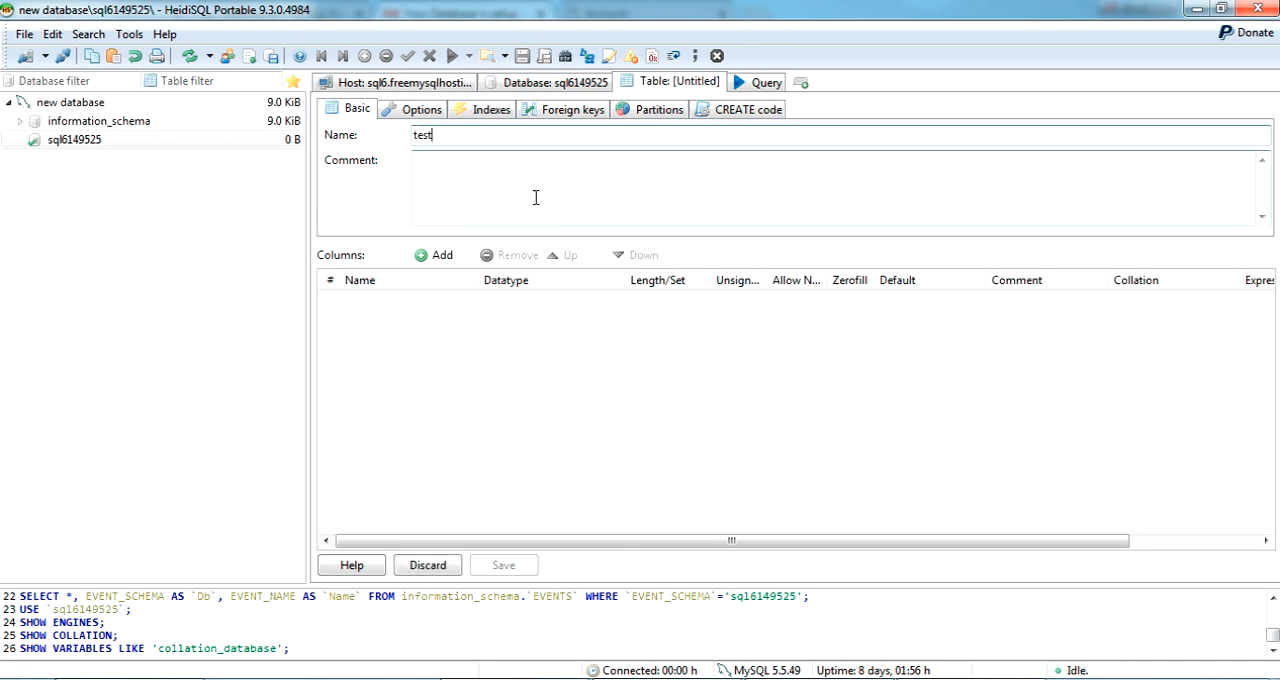
{"action": "left_click", "coordinate": [441, 255]}
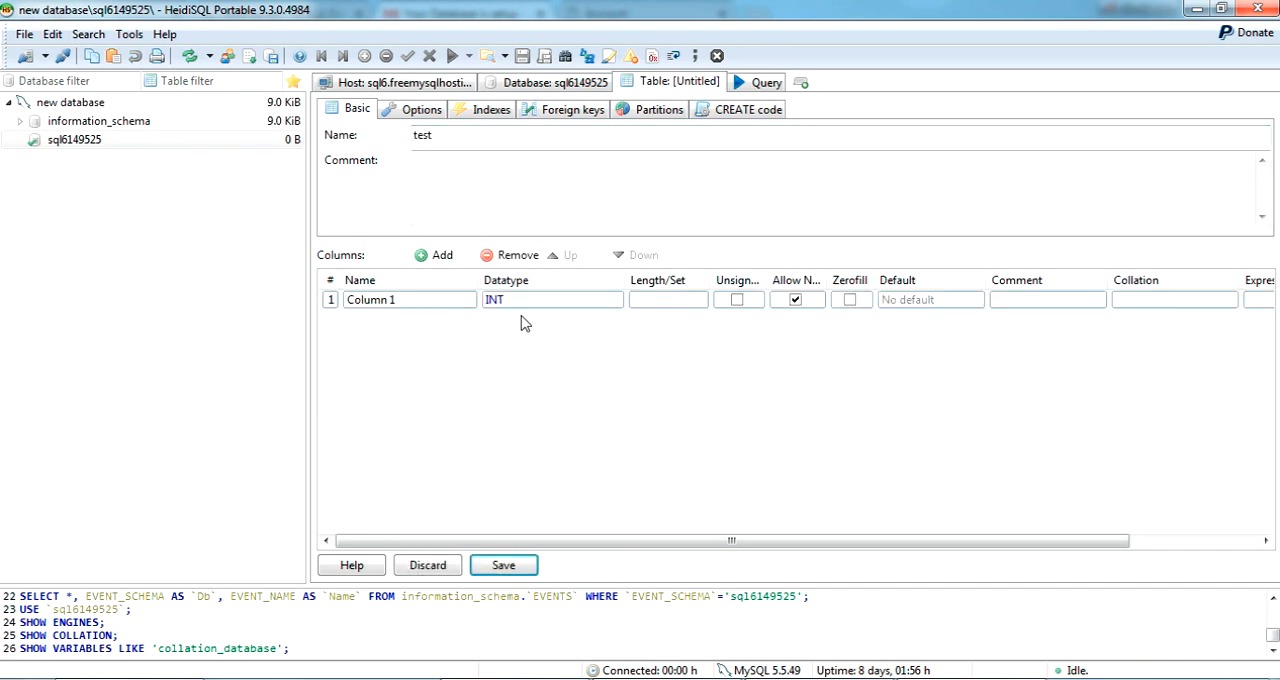
{"action": "left_click", "coordinate": [503, 565]}
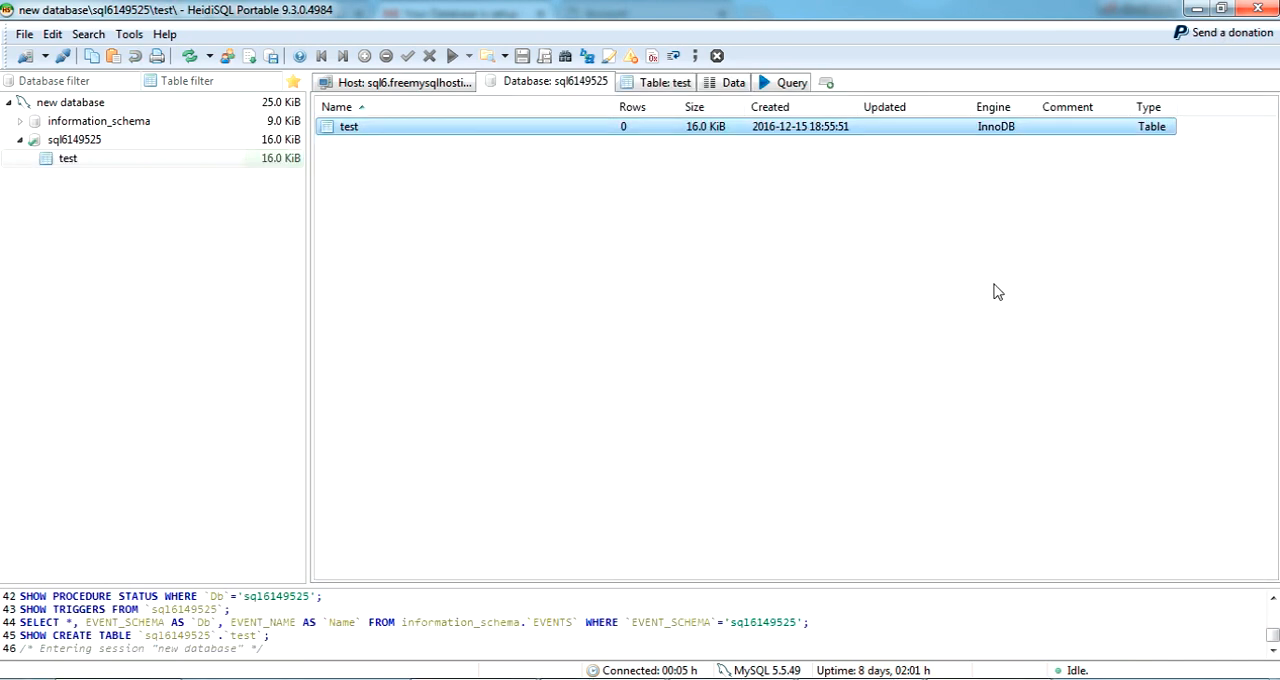
{"action": "mouse_move", "coordinate": [895, 303]}
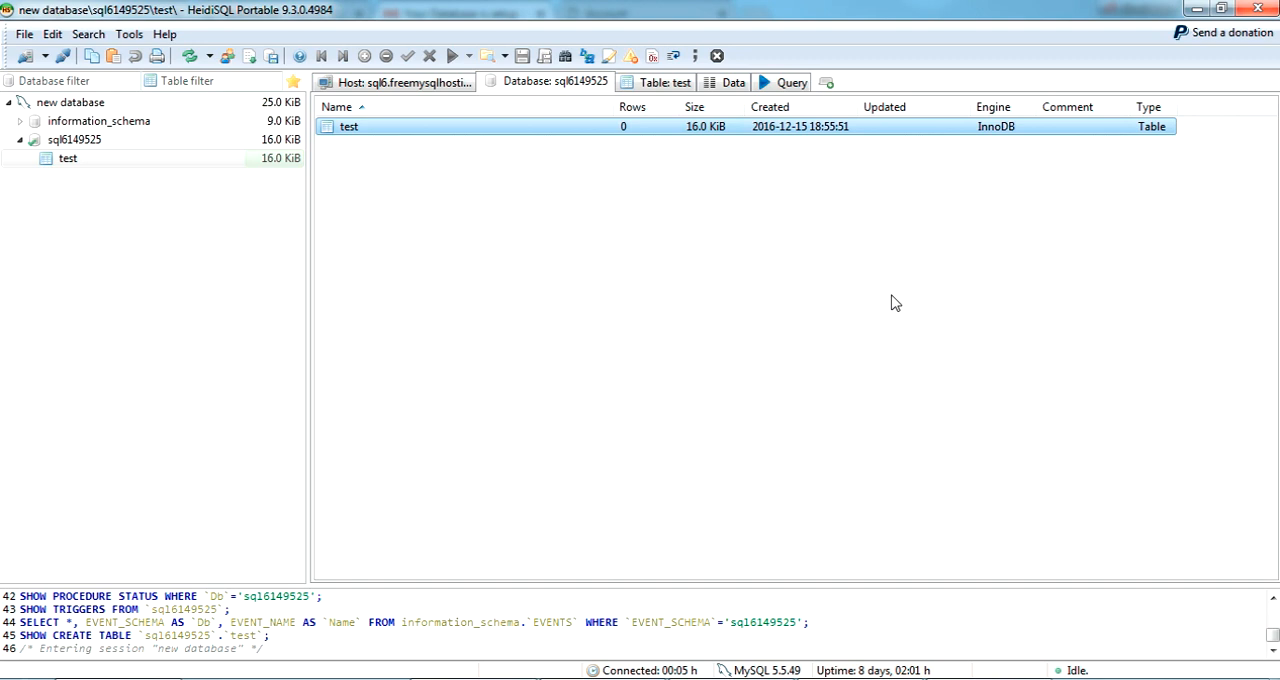
{"action": "mouse_move", "coordinate": [774, 531]}
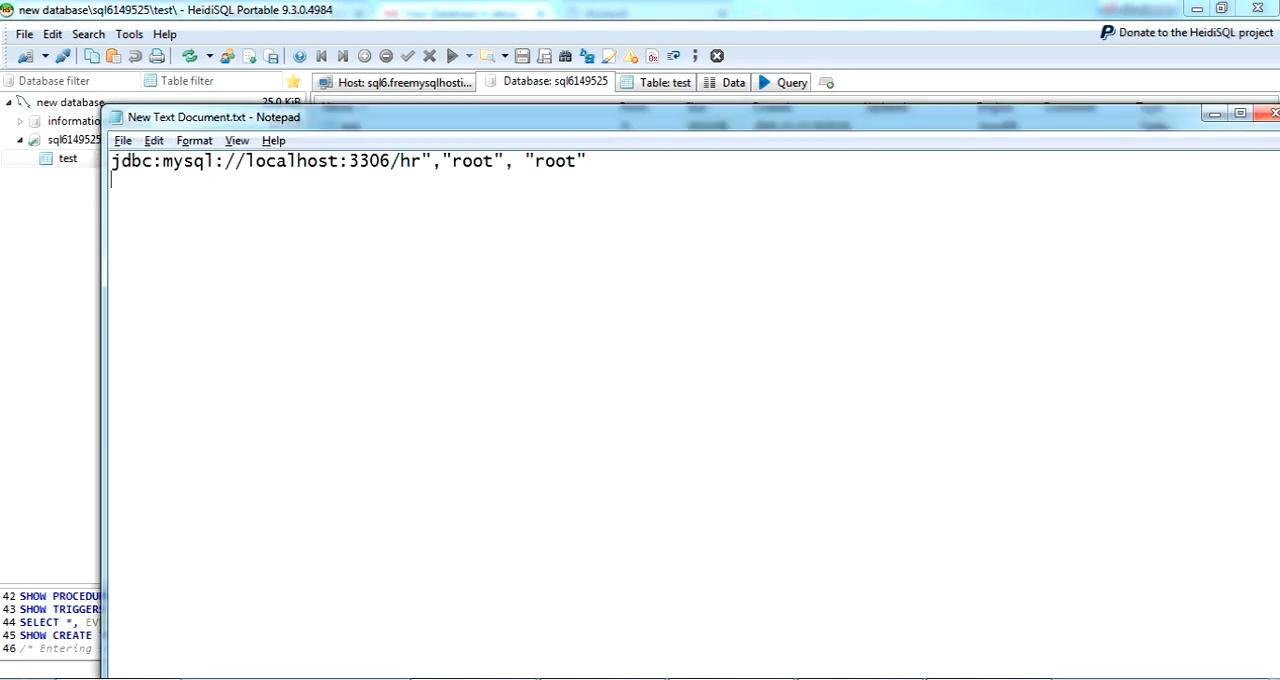
- Add a second JDBC line for sql6.freemysqlhosting.net:3306/sql6149525 with the emailed credentials, then show the login page
{"action": "key", "text": "ctrl+a"}
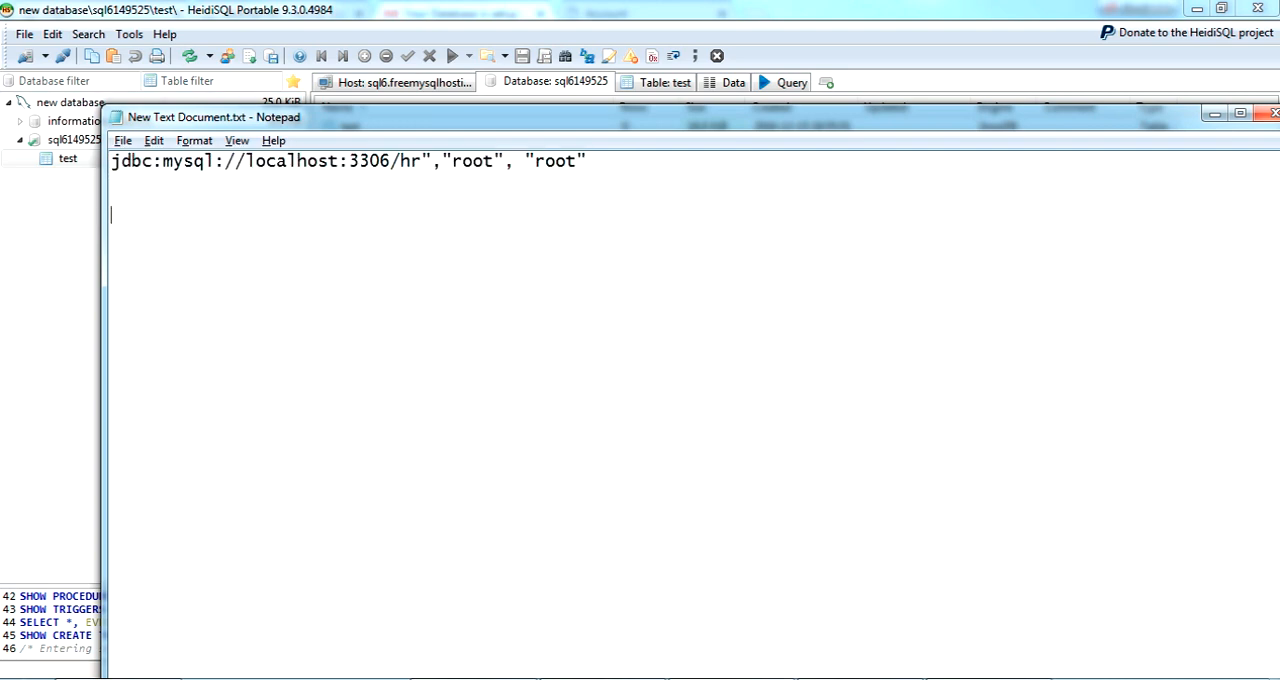
{"action": "type", "text": "jdbc:mysql://localhost:3306/hr\",\"root\", \"root\""}
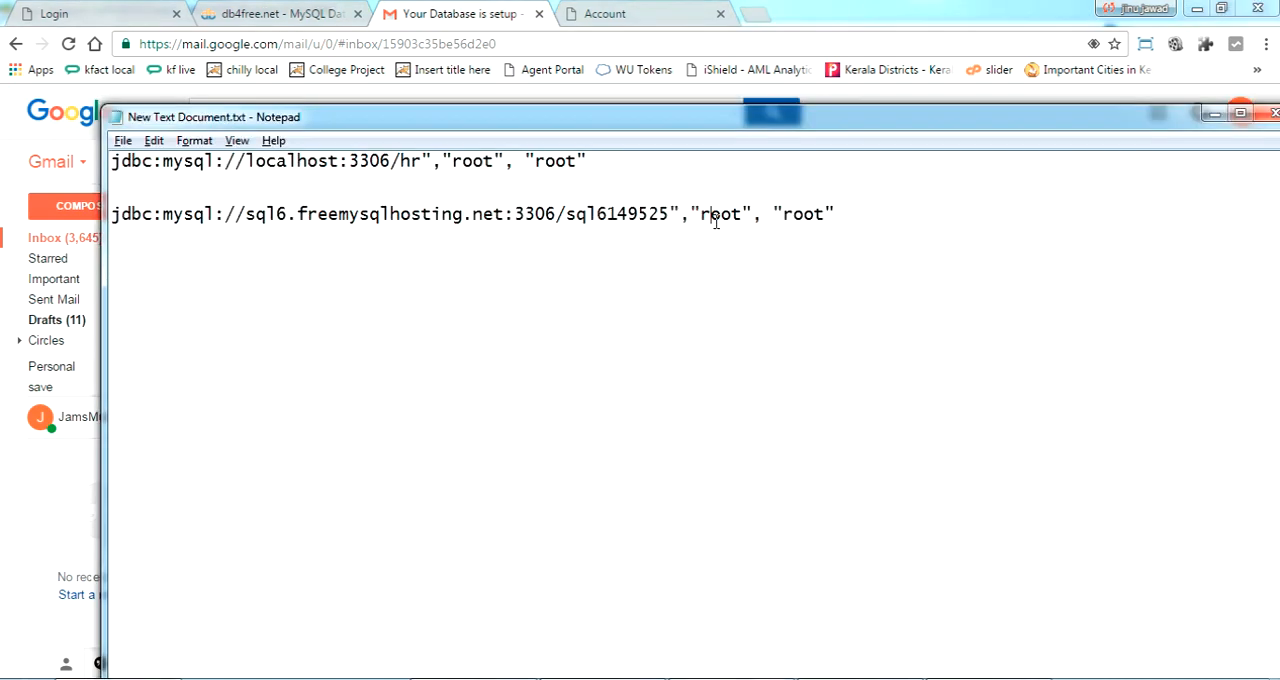
{"action": "double_click", "coordinate": [723, 213]}
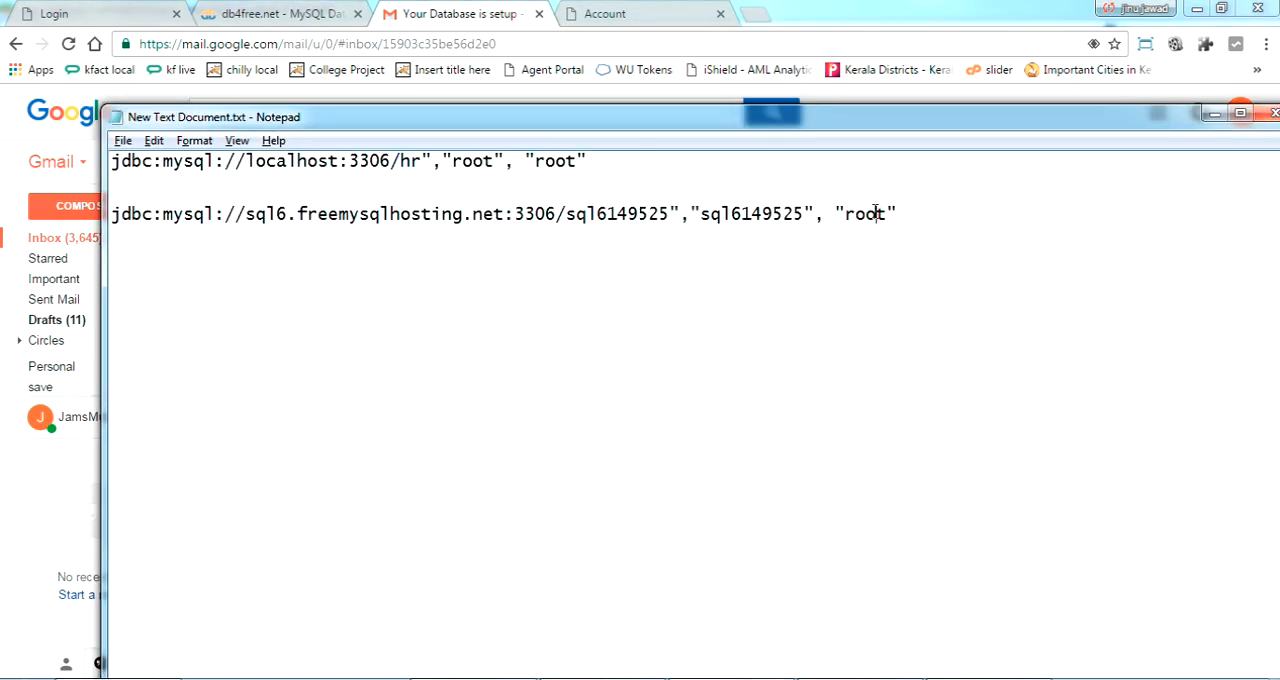
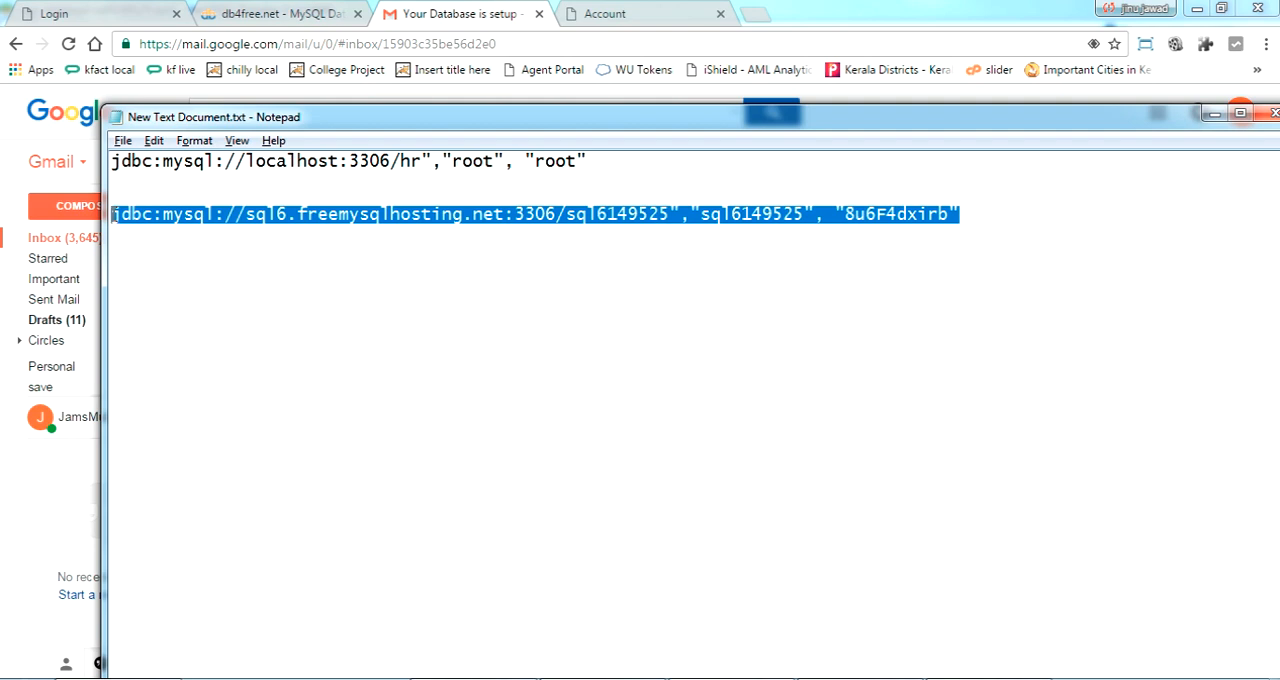
{"action": "mouse_move", "coordinate": [575, 10]}
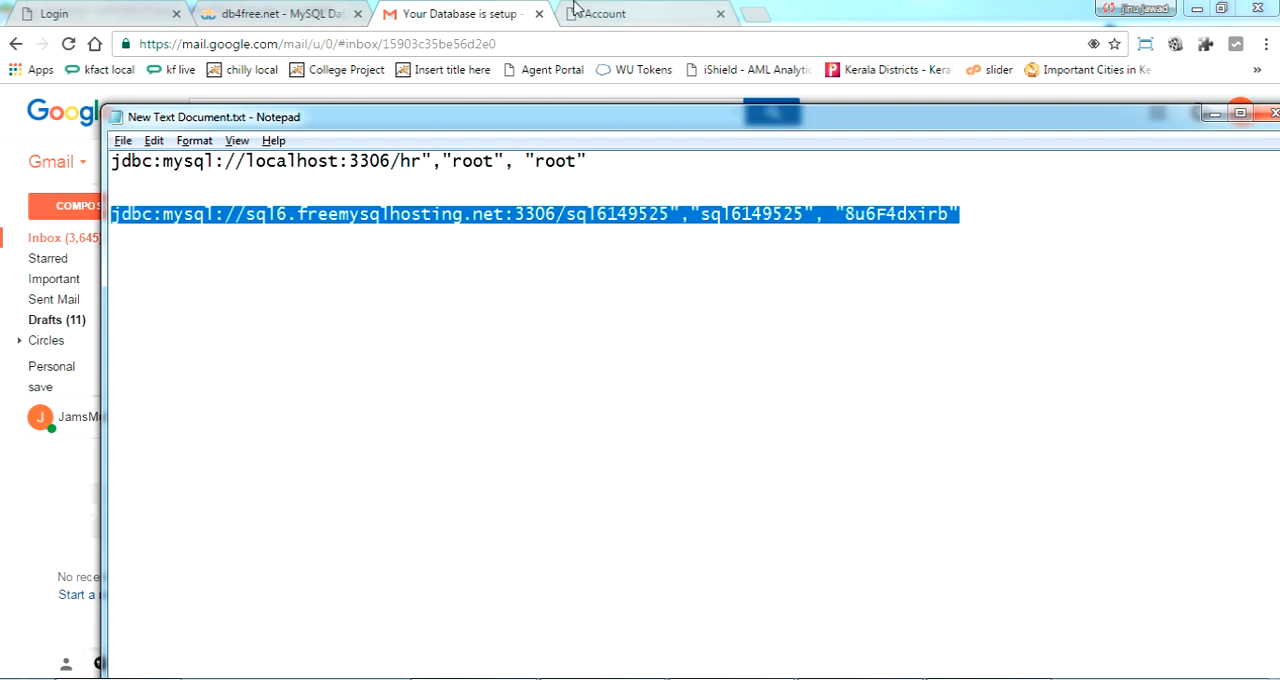
{"action": "left_click", "coordinate": [90, 13]}
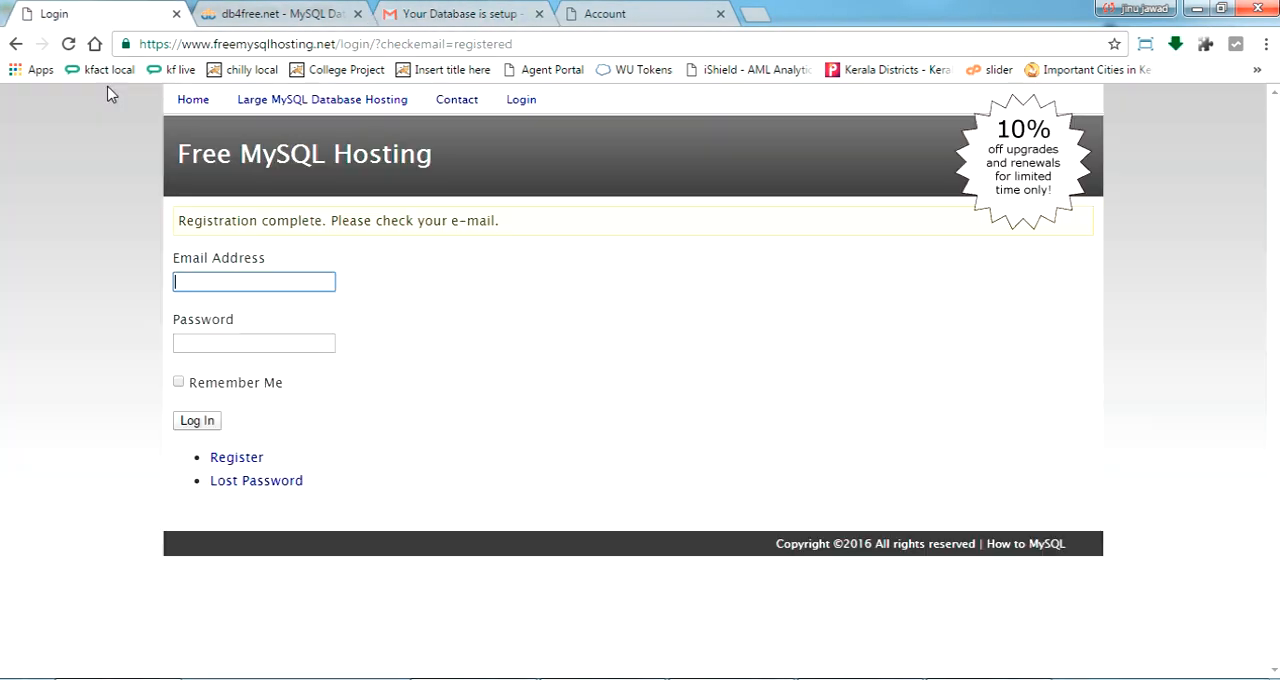